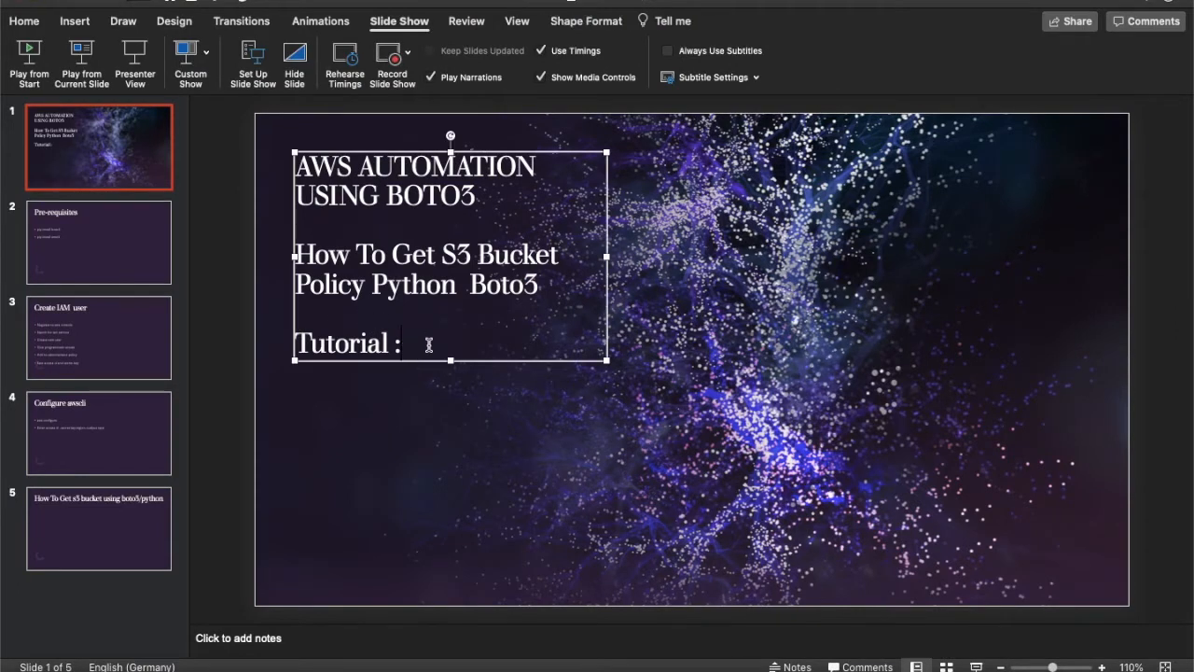
Step: Finish the title slide as 'Tutorial :5', play the slideshow, and search for 'Polic'
{"action": "type", "text": "5"}
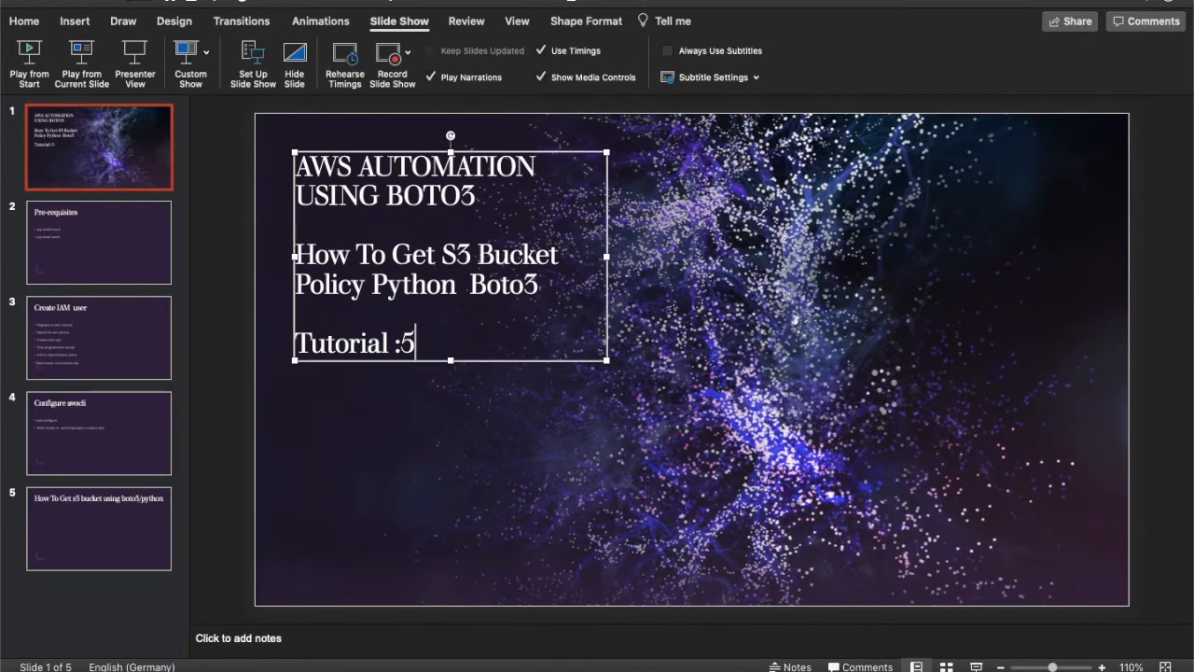
{"action": "left_click", "coordinate": [400, 21]}
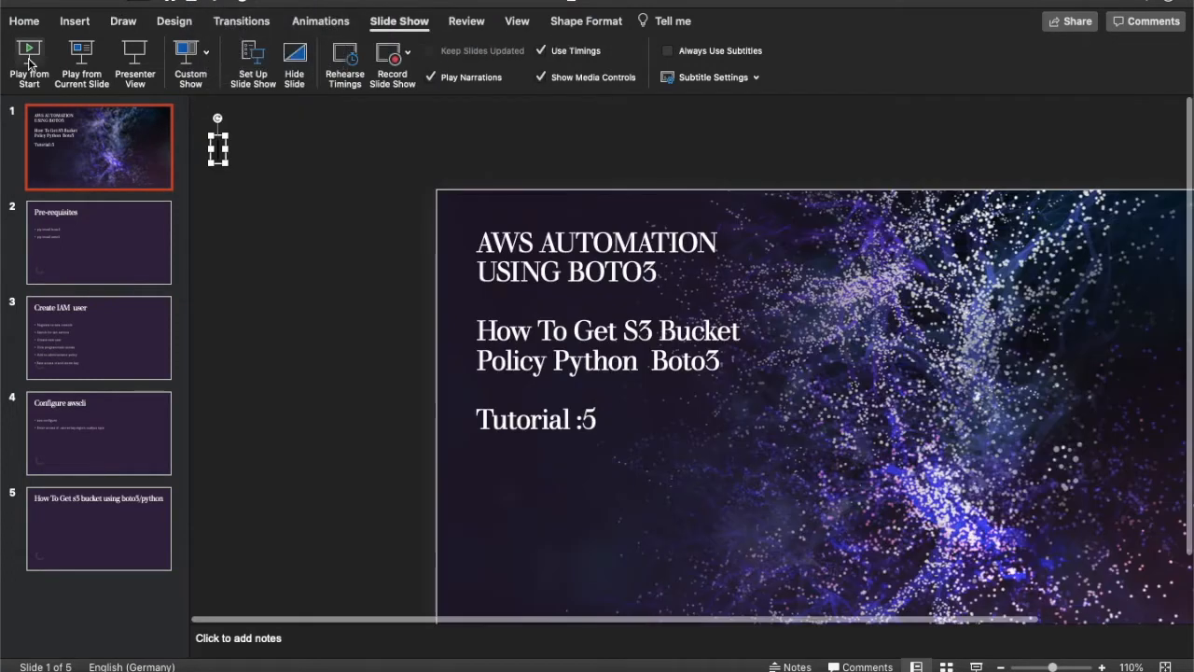
{"action": "left_click", "coordinate": [98, 530]}
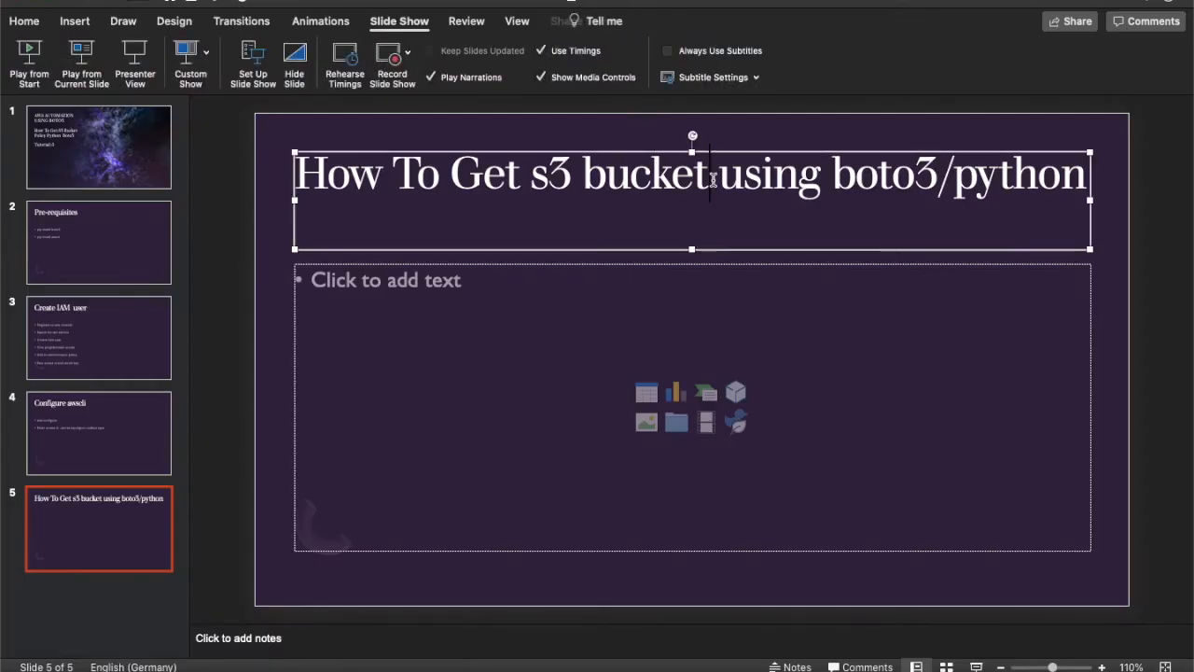
{"action": "type", "text": "Policy1595770470015\","}
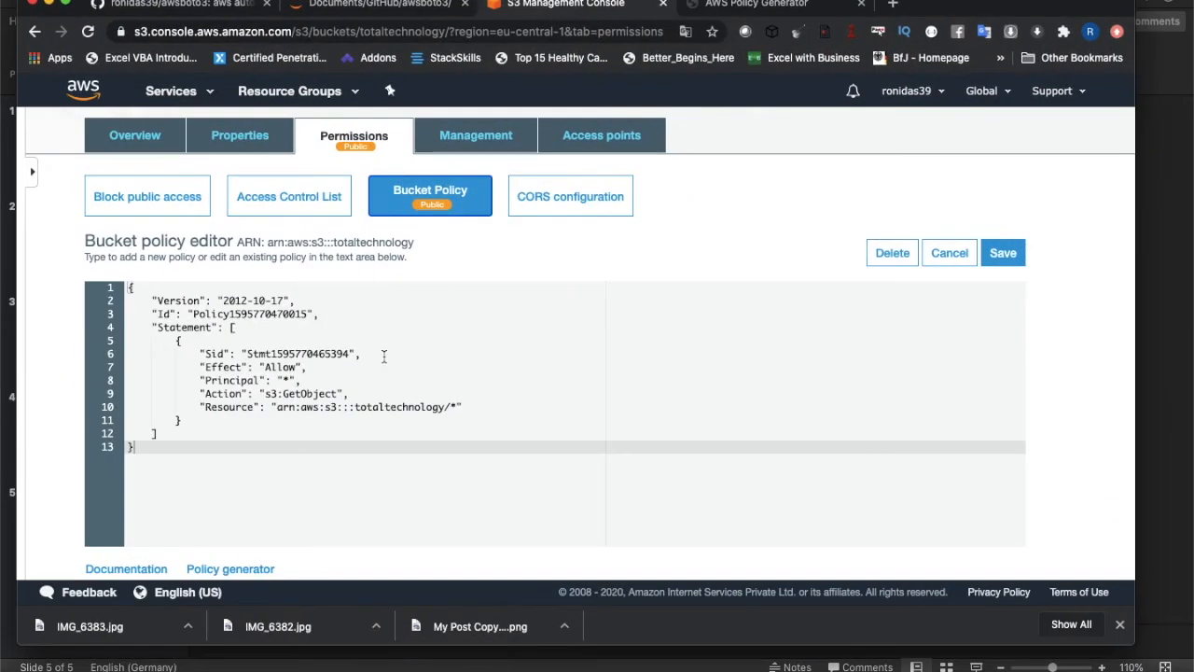
Step: Review the totaltechnology bucket policy, then return to the awsboto3 Jupyter listing
{"action": "scroll", "scroll_direction": "up", "scroll_amount": 3}
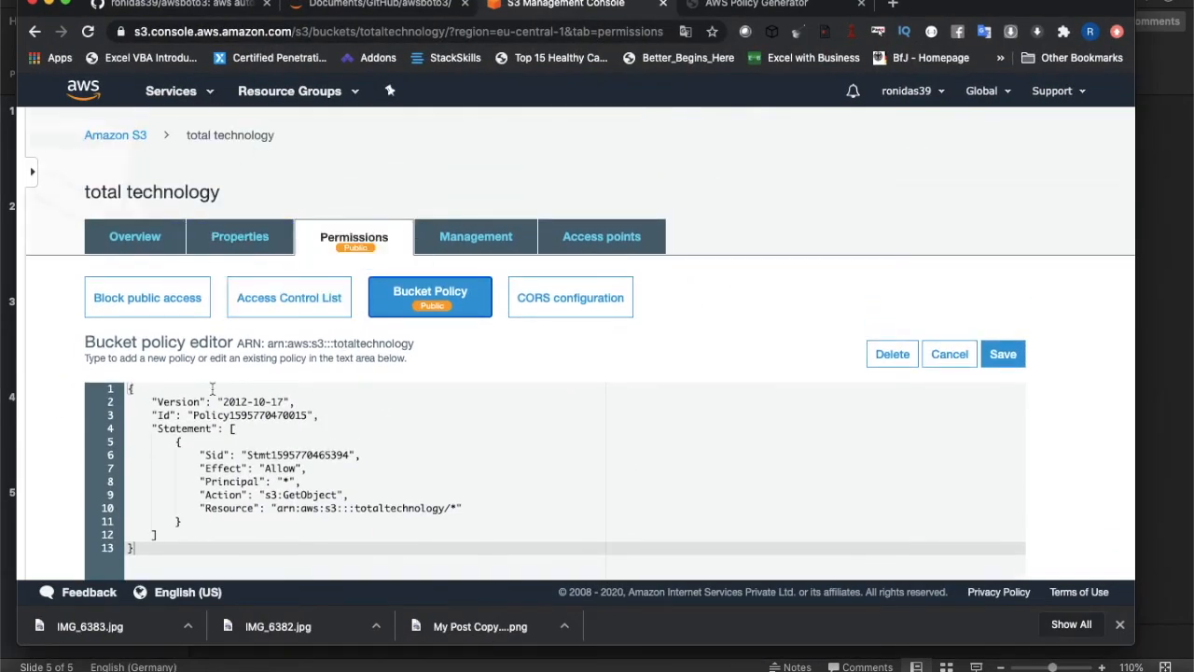
{"action": "scroll", "scroll_direction": "down", "scroll_amount": 3}
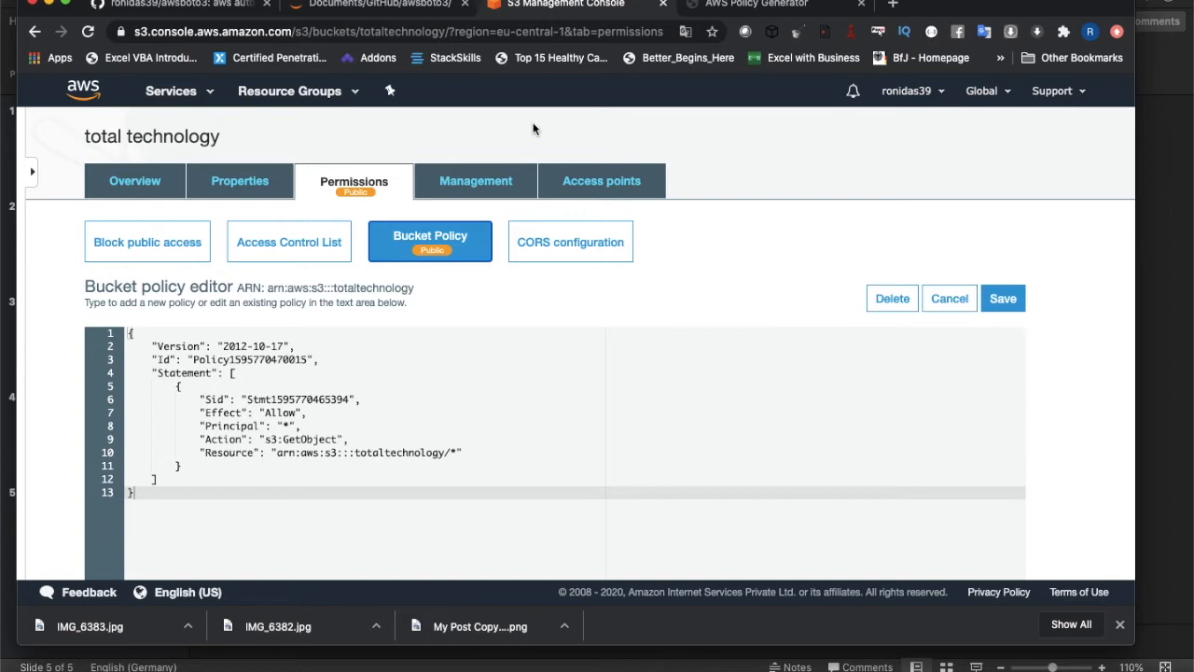
{"action": "left_click", "coordinate": [392, 4]}
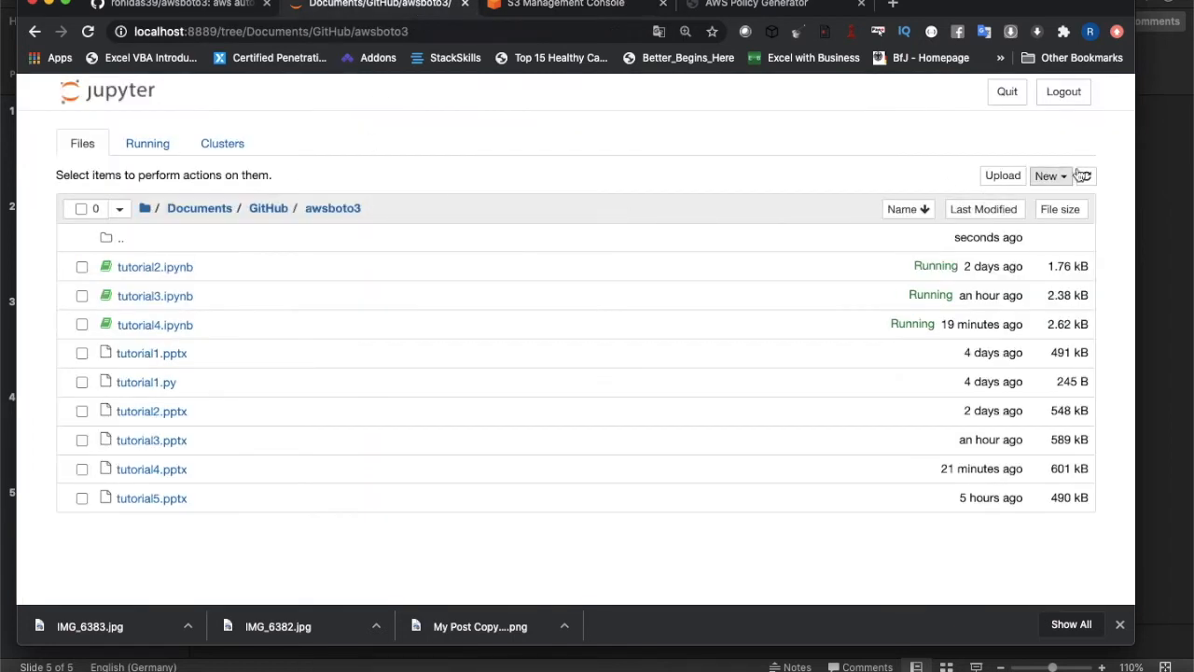
Step: Create a new Python 3 notebook with an 'import boto3' cell
{"action": "left_click", "coordinate": [1049, 175]}
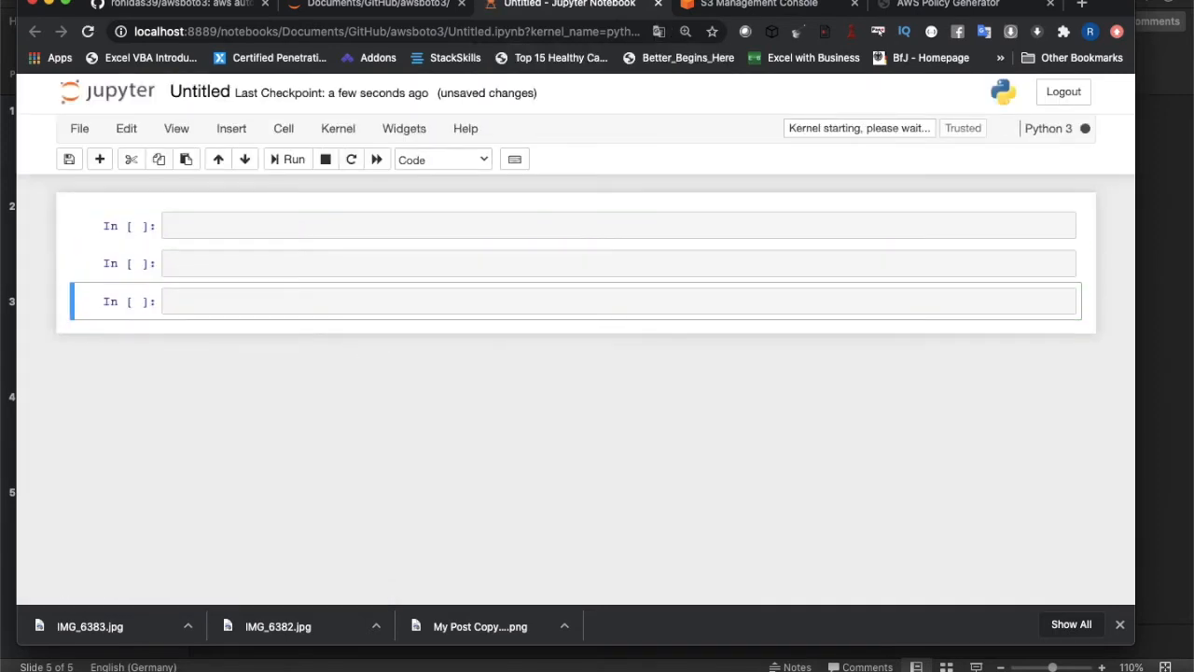
{"action": "type", "text": "impo"}
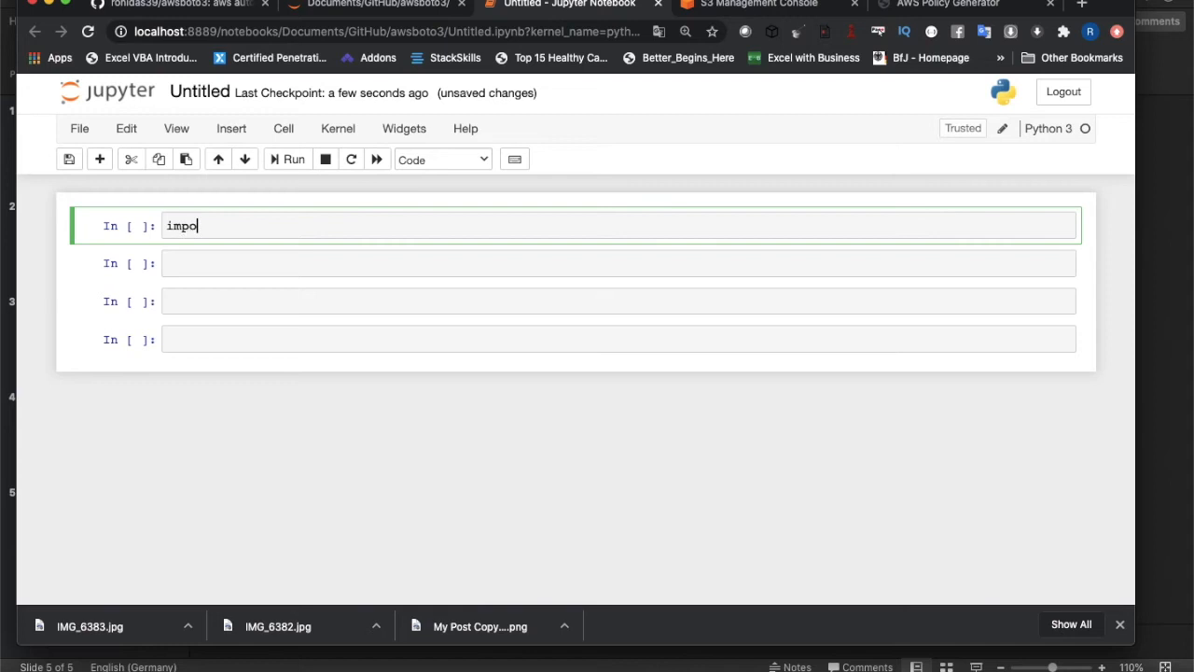
{"action": "type", "text": "rt boto3"}
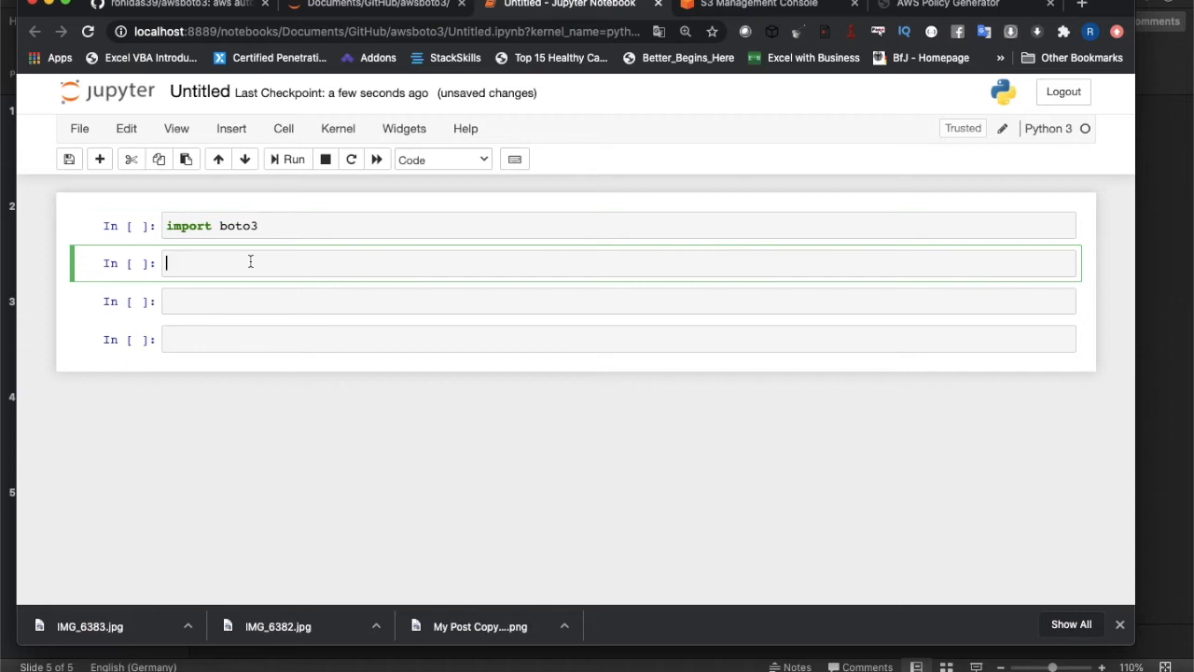
Step: Start a cell with 's3_resource=boto3.' and bring up boto3 completions
{"action": "type", "text": "s"}
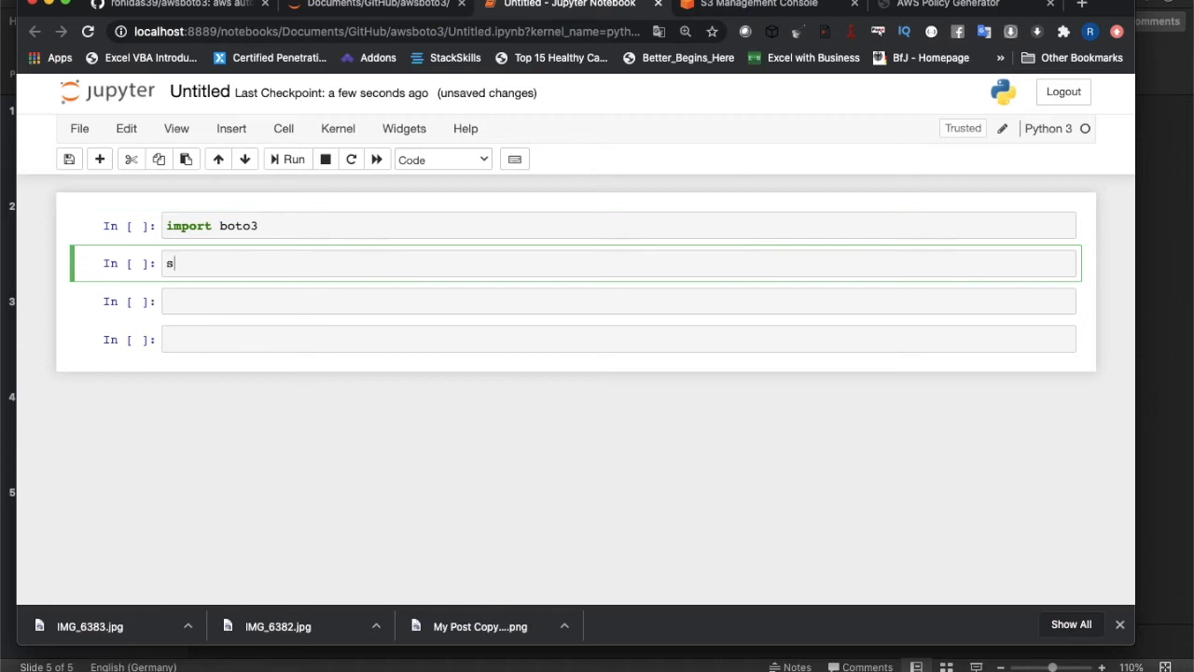
{"action": "type", "text": "3_res"}
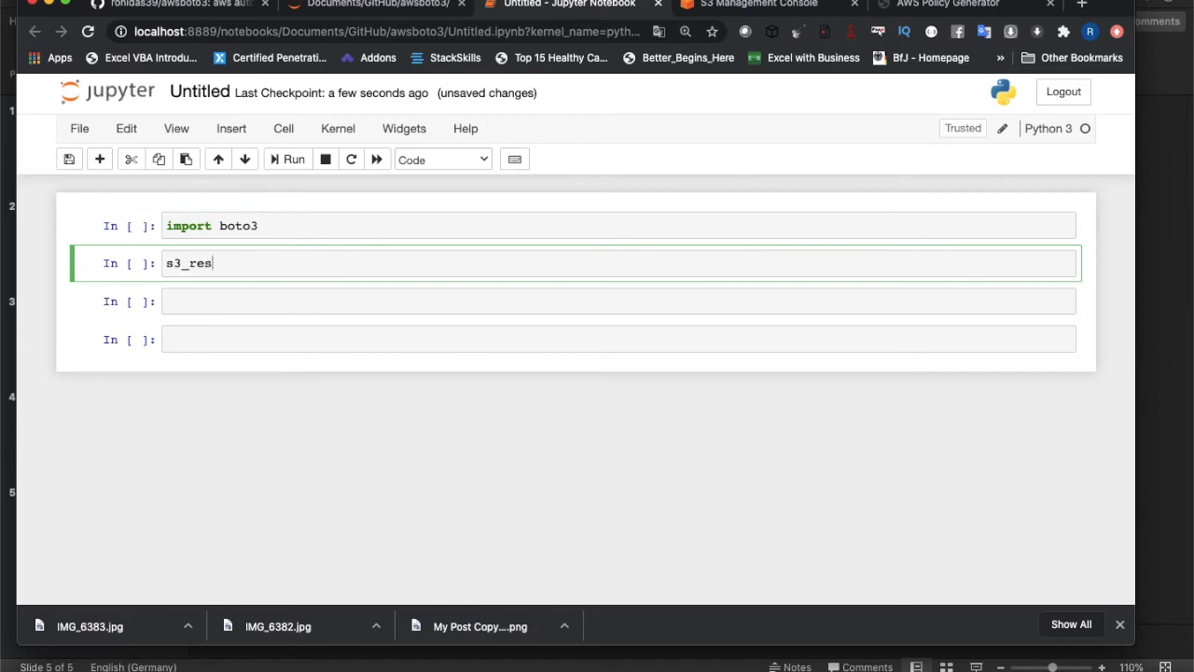
{"action": "type", "text": "ource"}
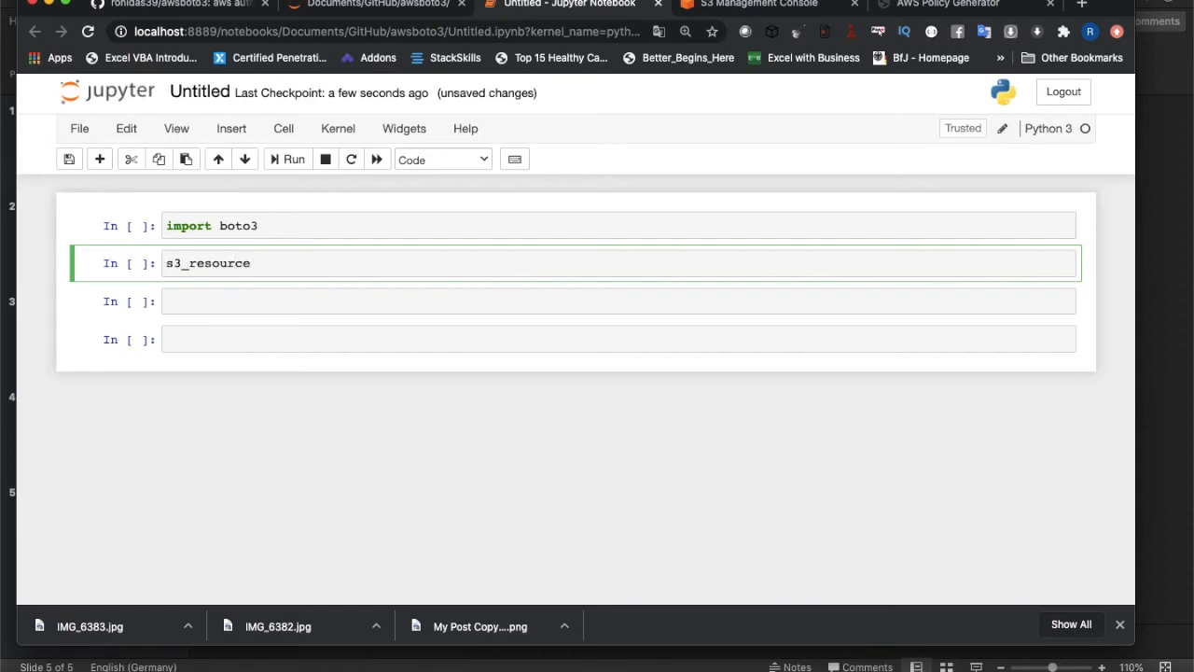
{"action": "type", "text": "=b"}
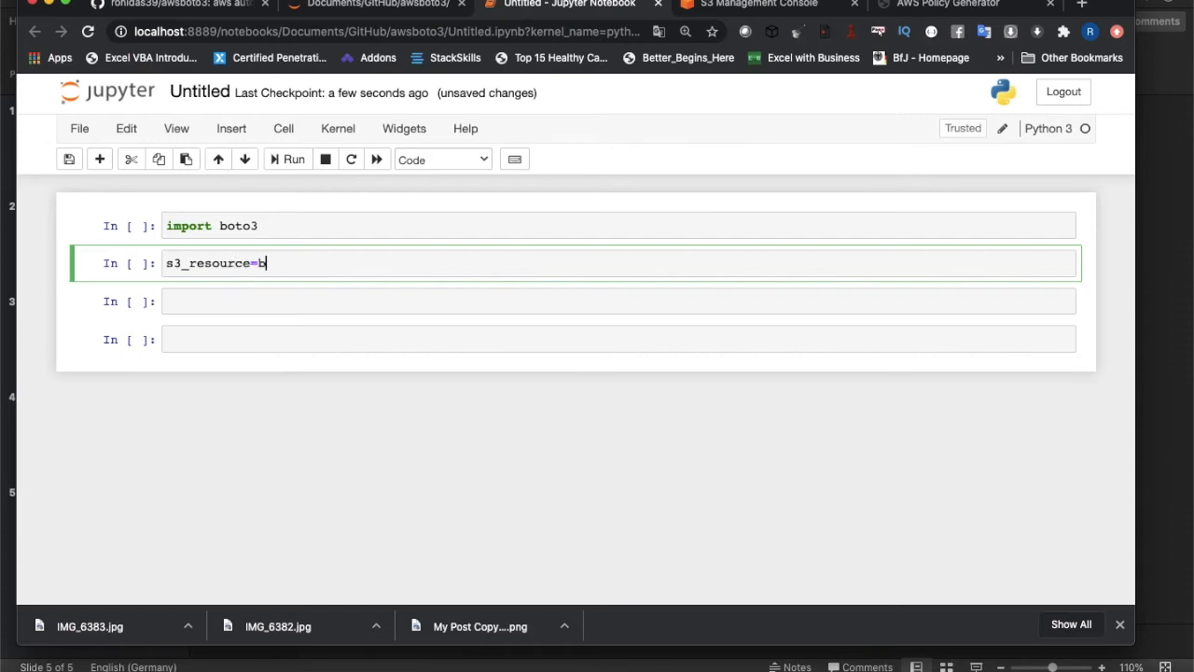
{"action": "type", "text": "oto3."}
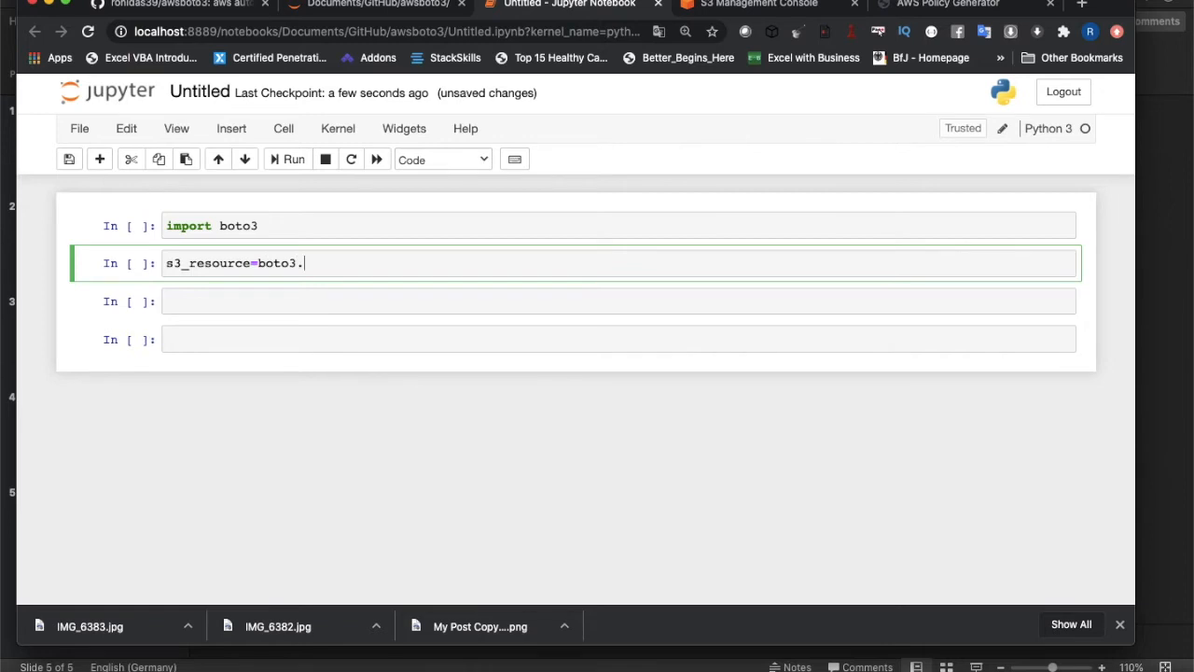
{"action": "type", "text": "c"}
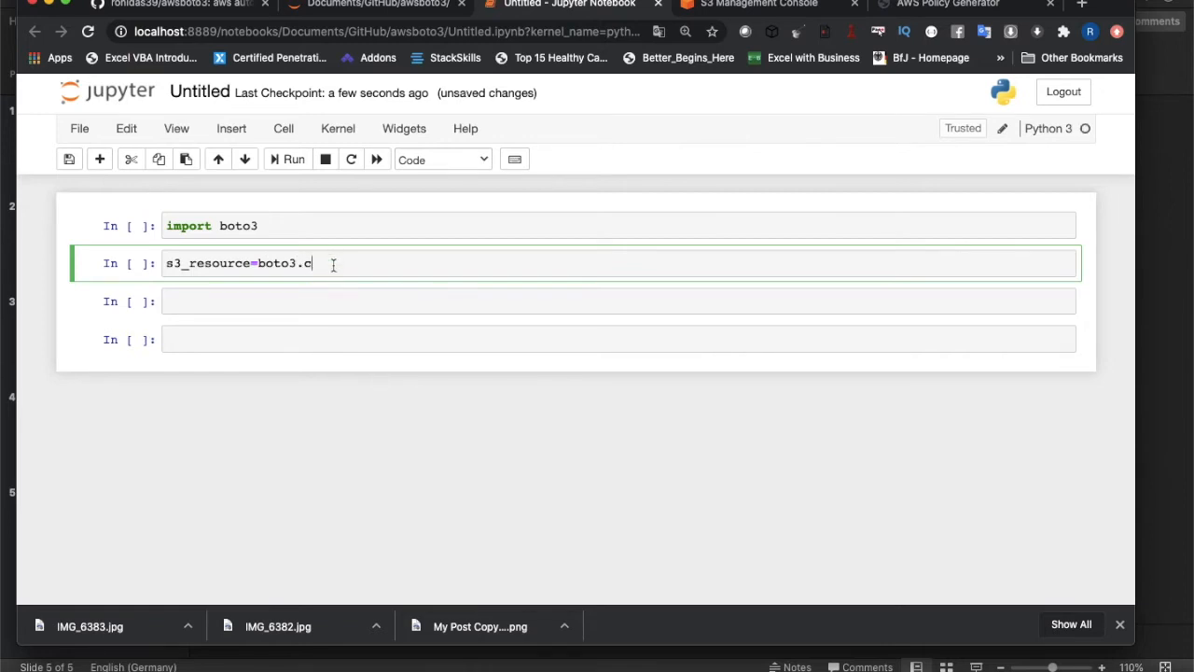
{"action": "key", "text": "Backspace"}
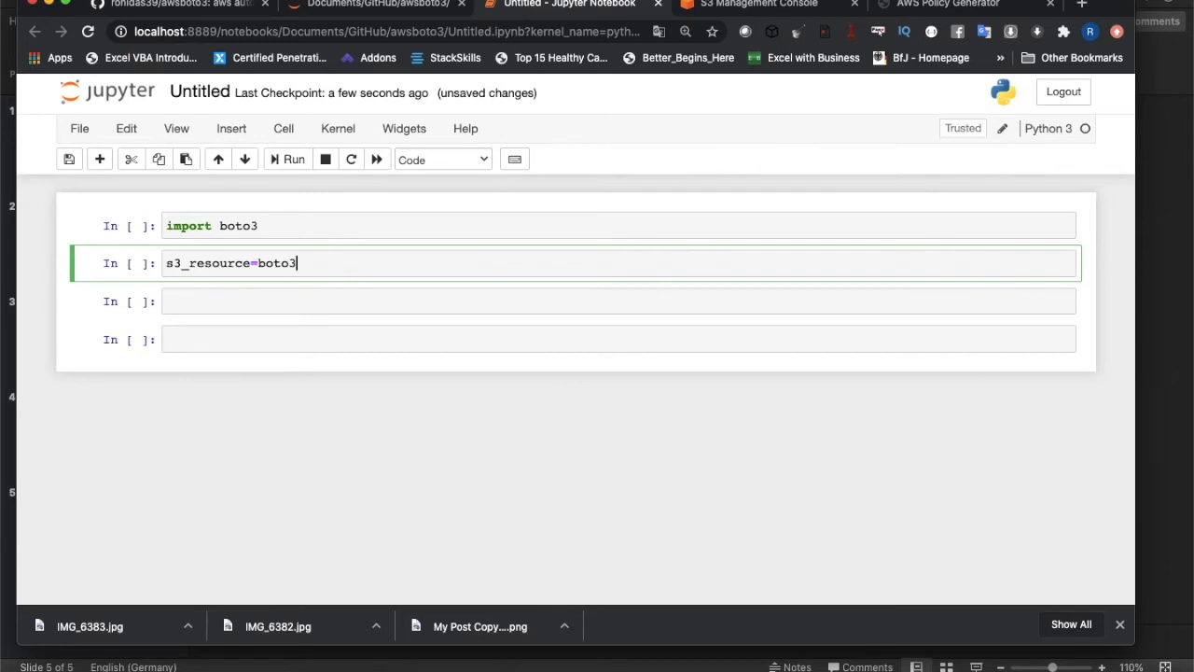
{"action": "type", "text": "."}
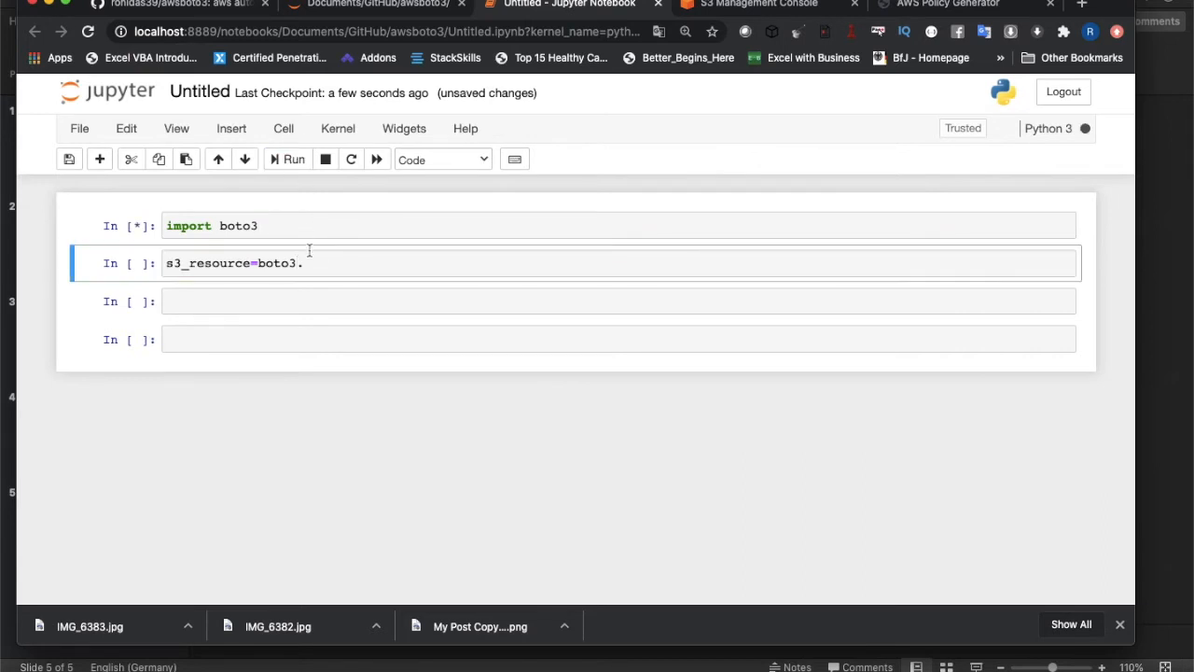
{"action": "key", "text": "Tab"}
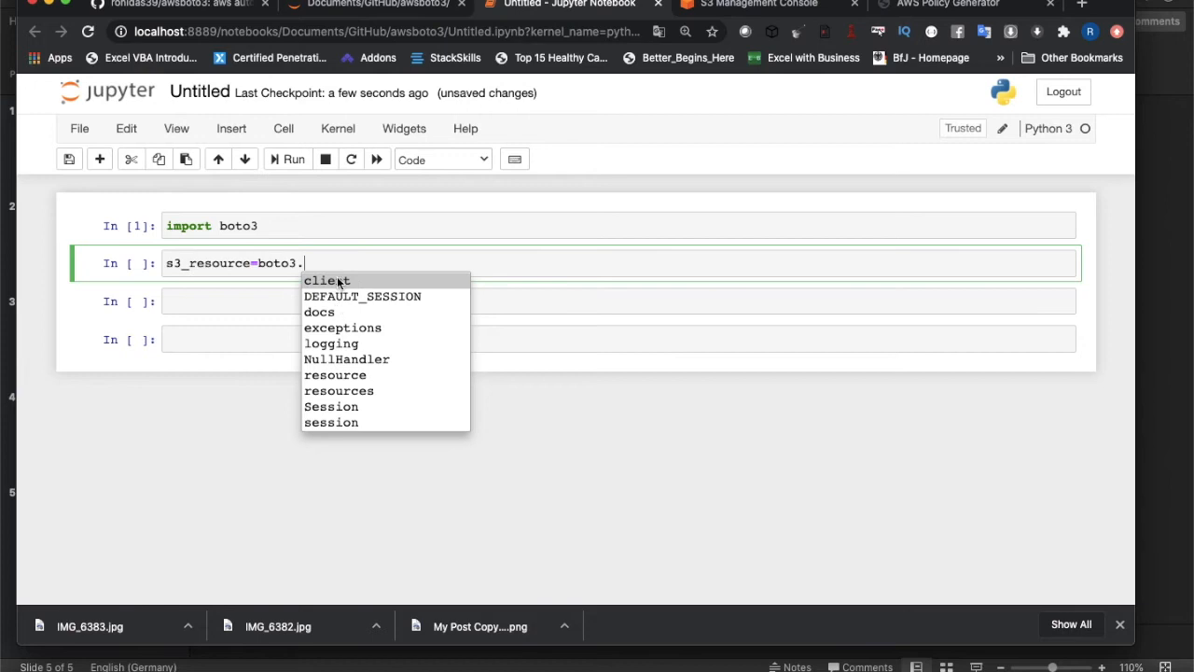
Step: Make s3_resource a boto3 client and pick get_bucket_policy from its completions
{"action": "left_click", "coordinate": [325, 280]}
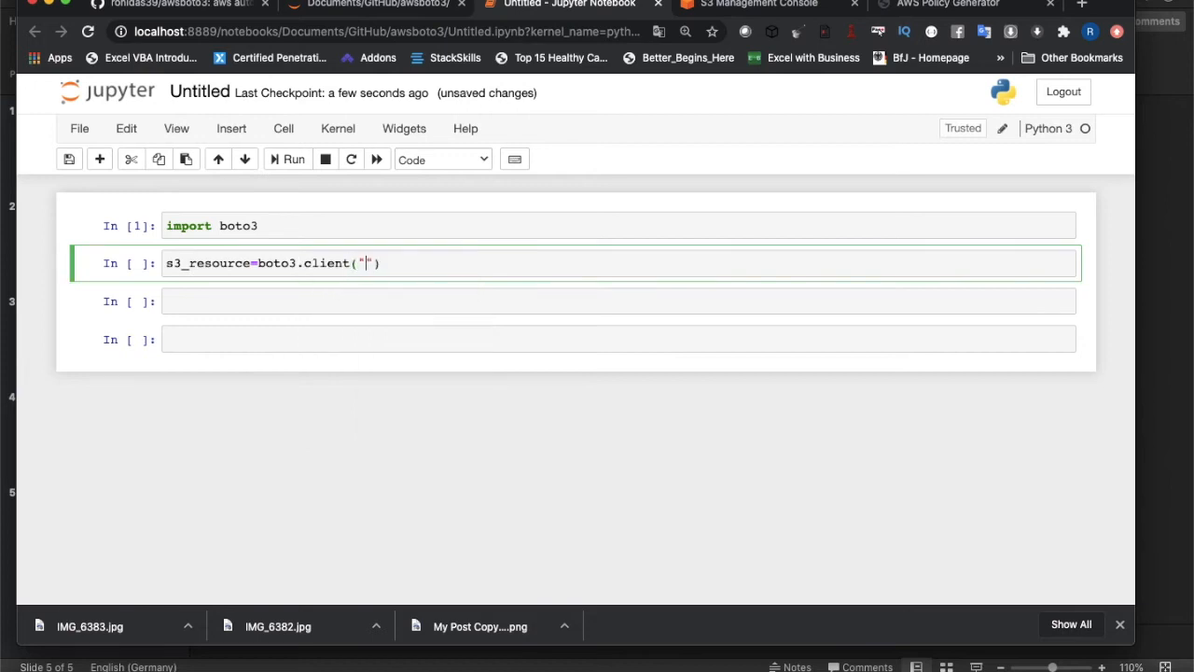
{"action": "type", "text": "s3"}
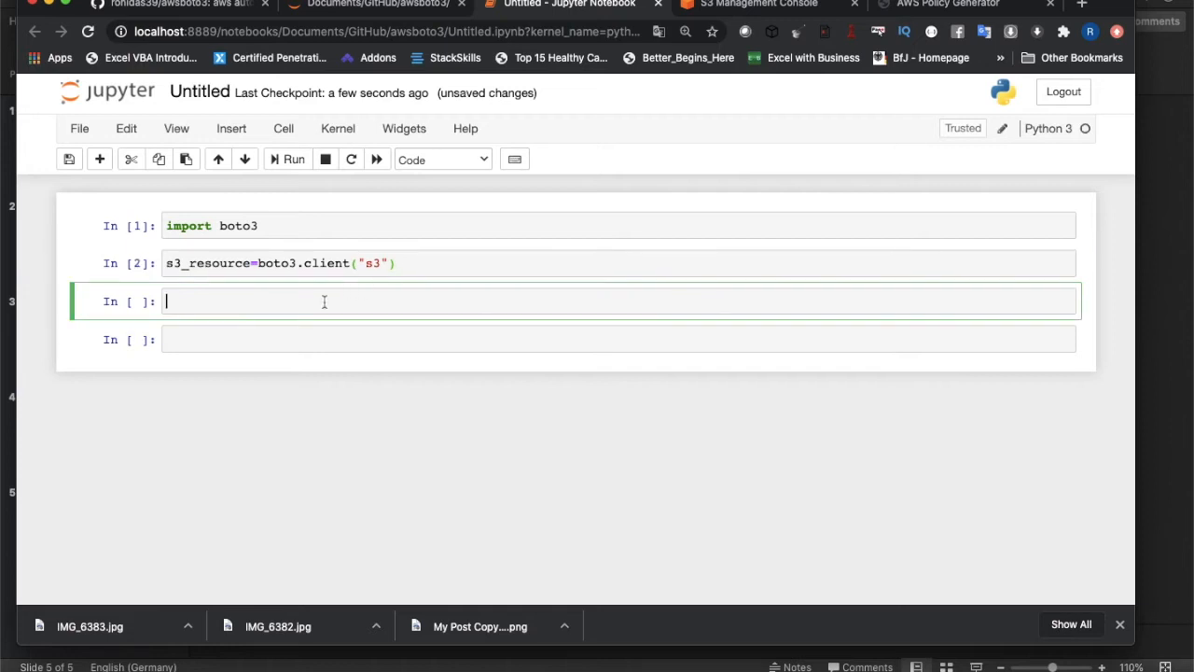
{"action": "type", "text": "s3_r"}
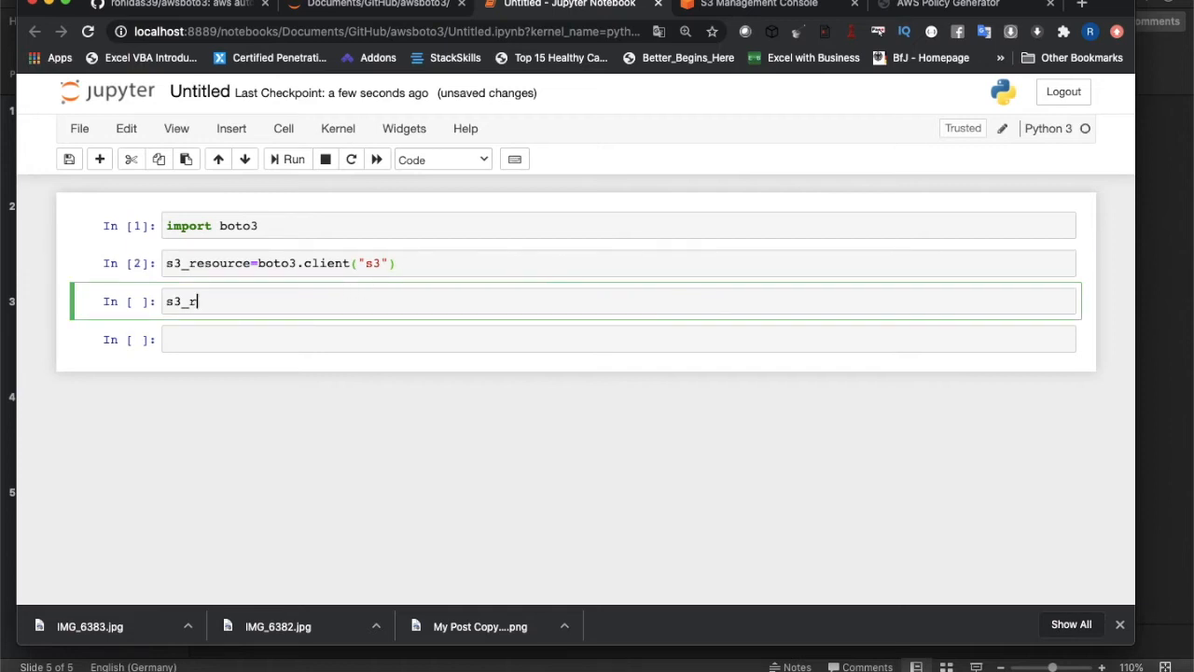
{"action": "type", "text": "esource."}
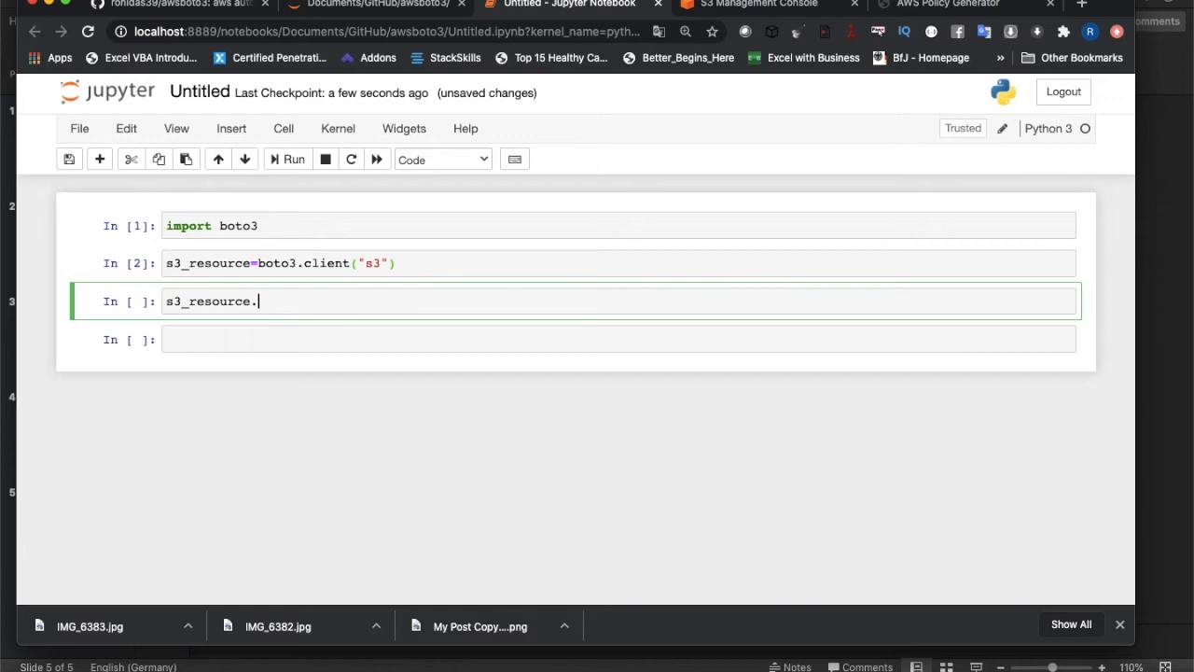
{"action": "type", "text": "g"}
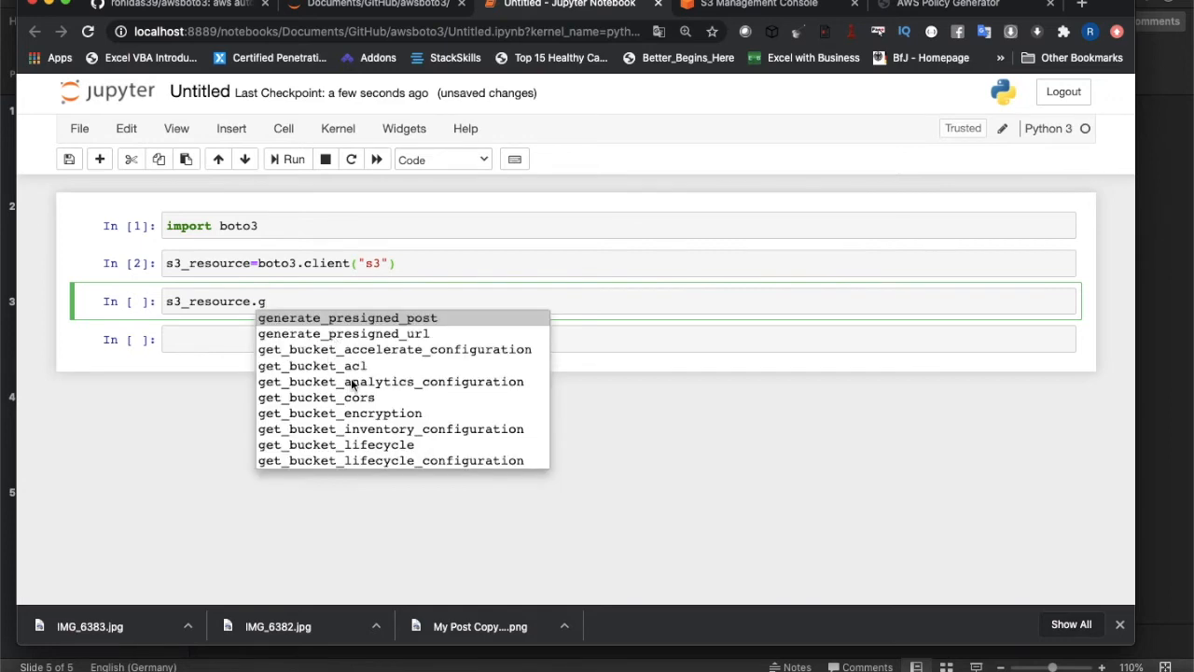
{"action": "scroll", "scroll_direction": "down", "scroll_amount": 3}
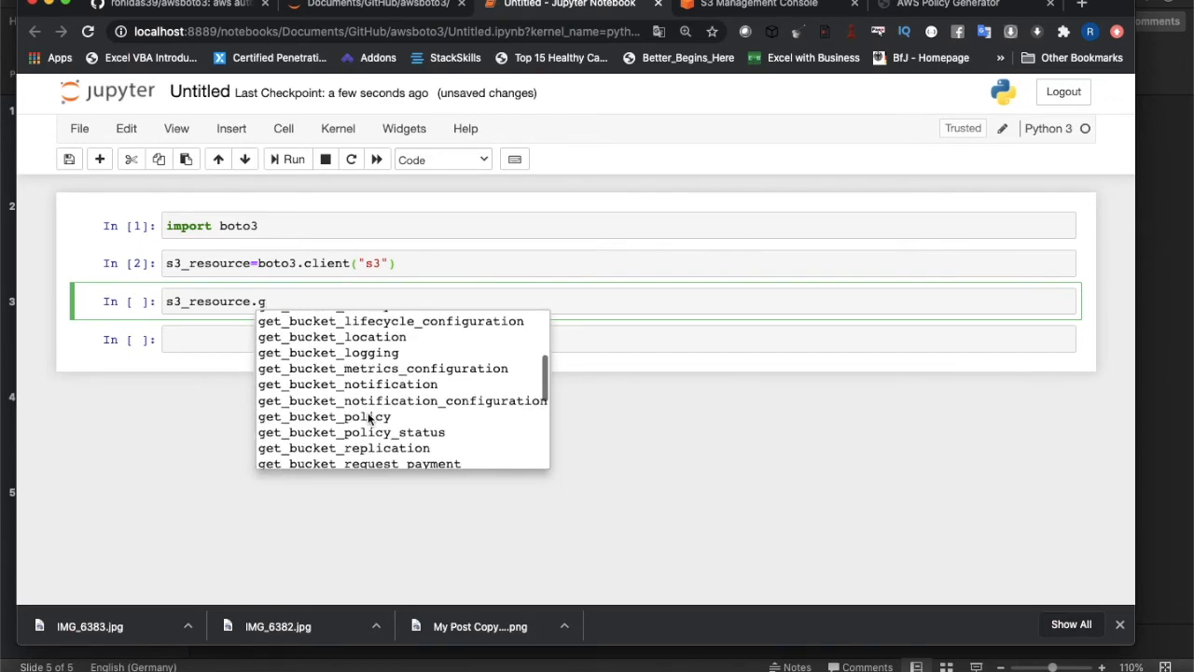
{"action": "left_click", "coordinate": [323, 416]}
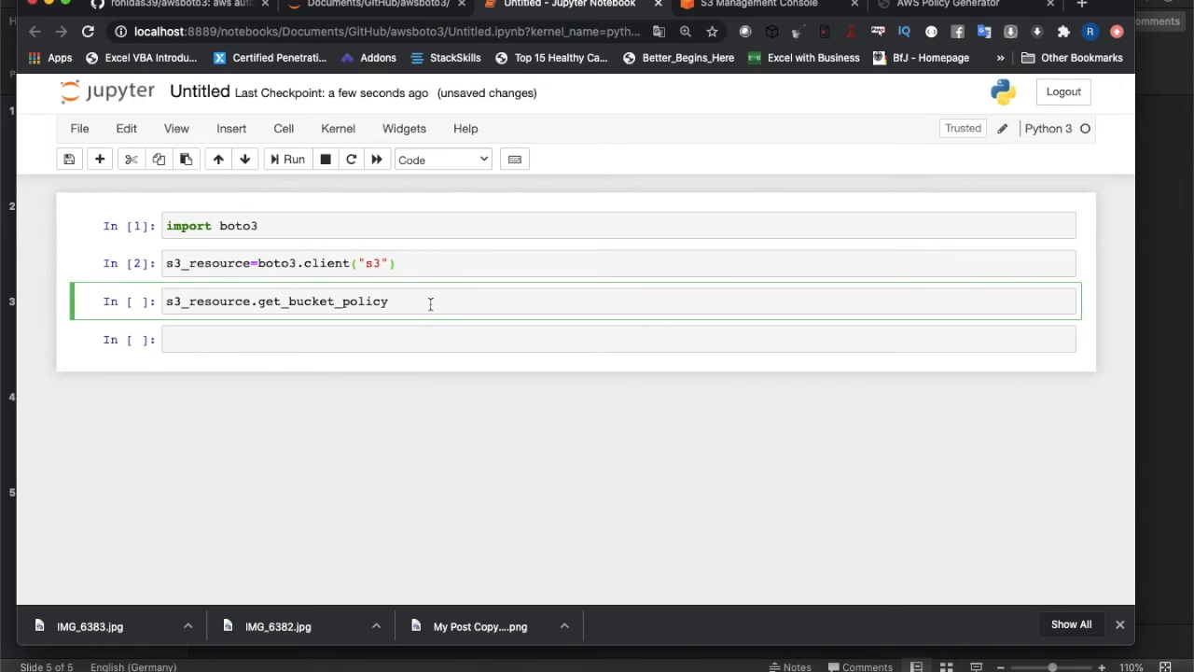
Step: Run get_bucket_policy with Bucket="totaltechnology" to show the full response
{"action": "type", "text": "(Bucket=\""}
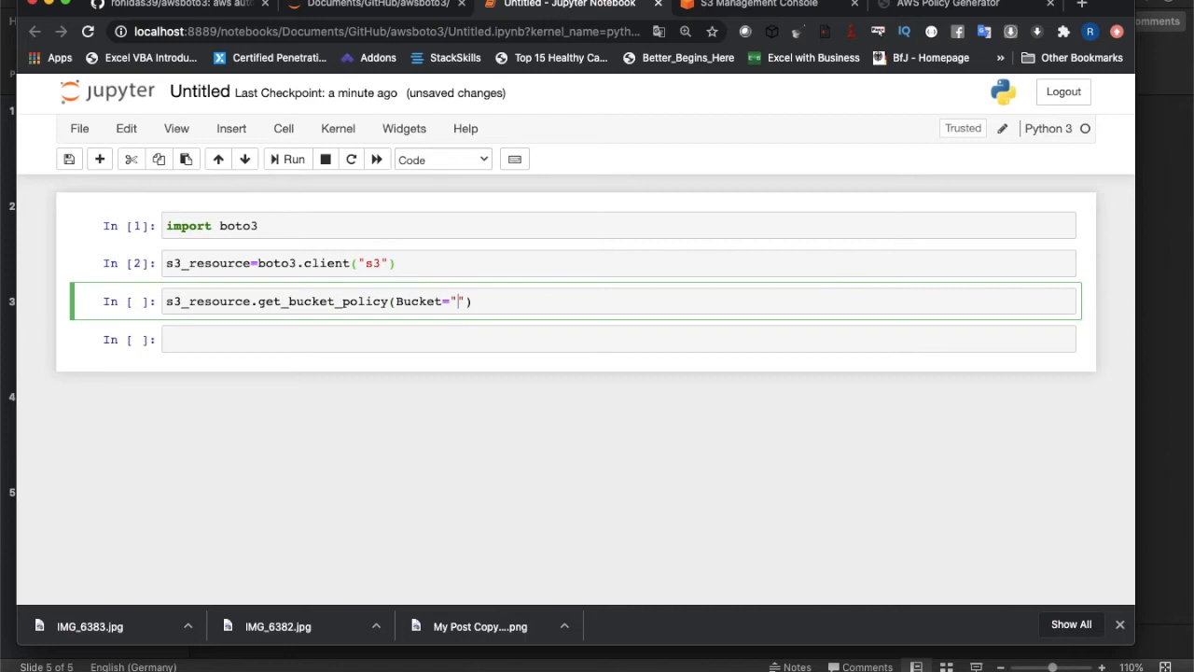
{"action": "type", "text": "totalt"}
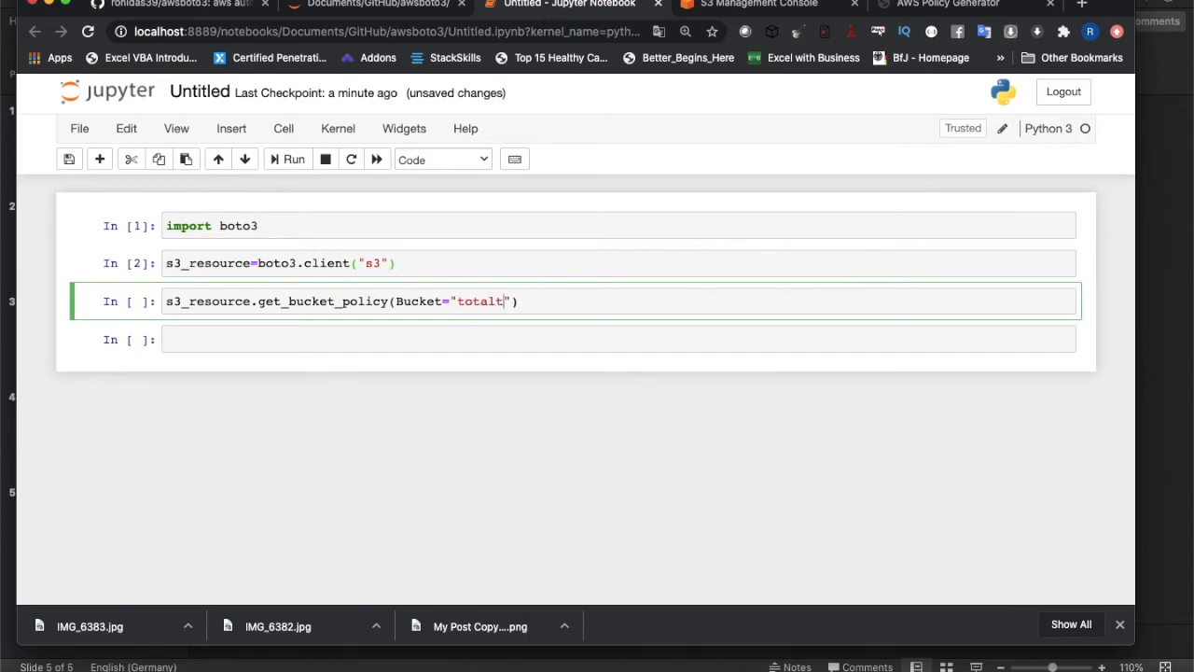
{"action": "type", "text": "echnology"}
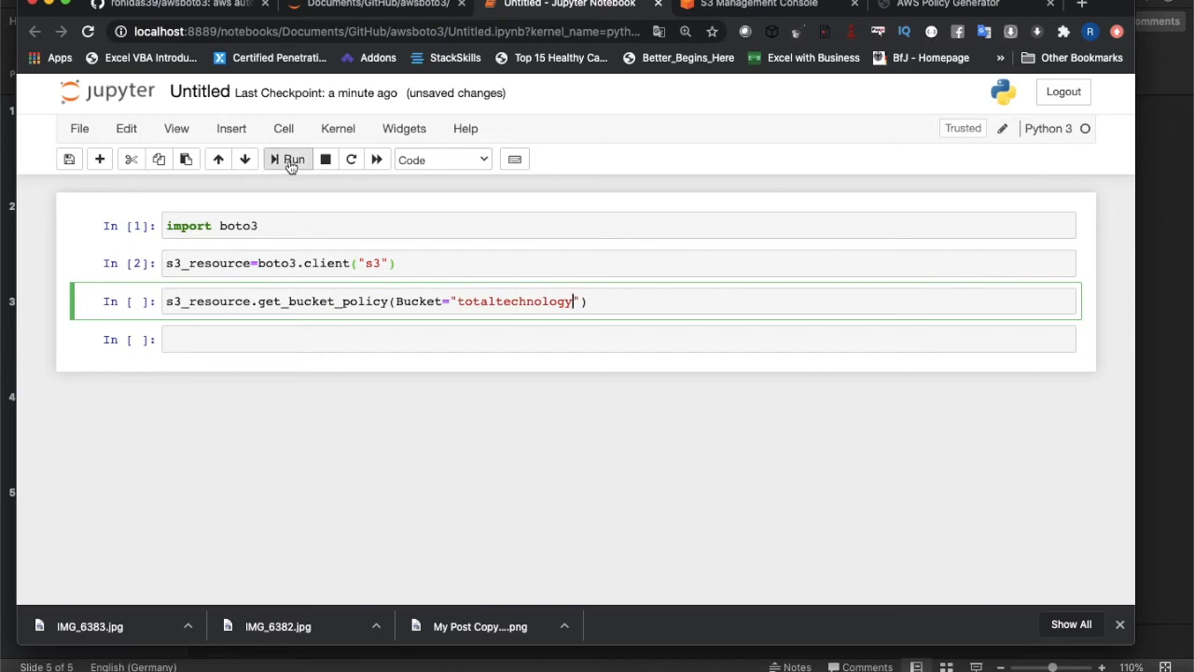
{"action": "left_click", "coordinate": [293, 158]}
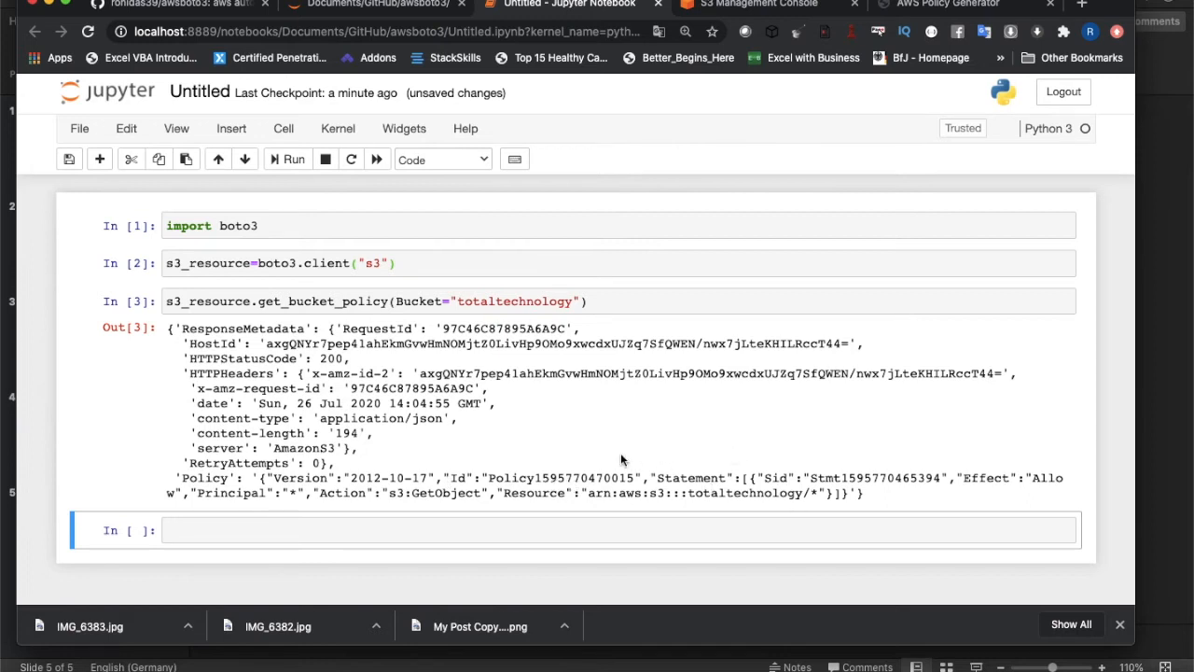
Step: Index the get_bucket_policy call with ["Policy"] and rerun the cell
{"action": "left_click", "coordinate": [602, 303]}
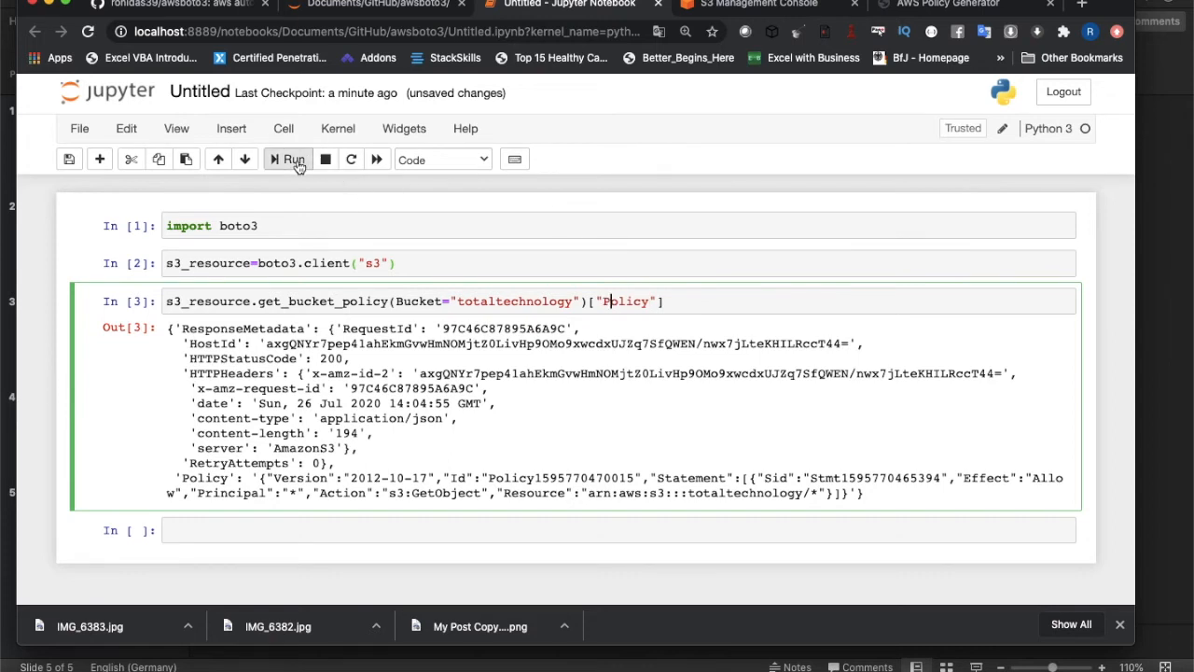
{"action": "left_click", "coordinate": [294, 158]}
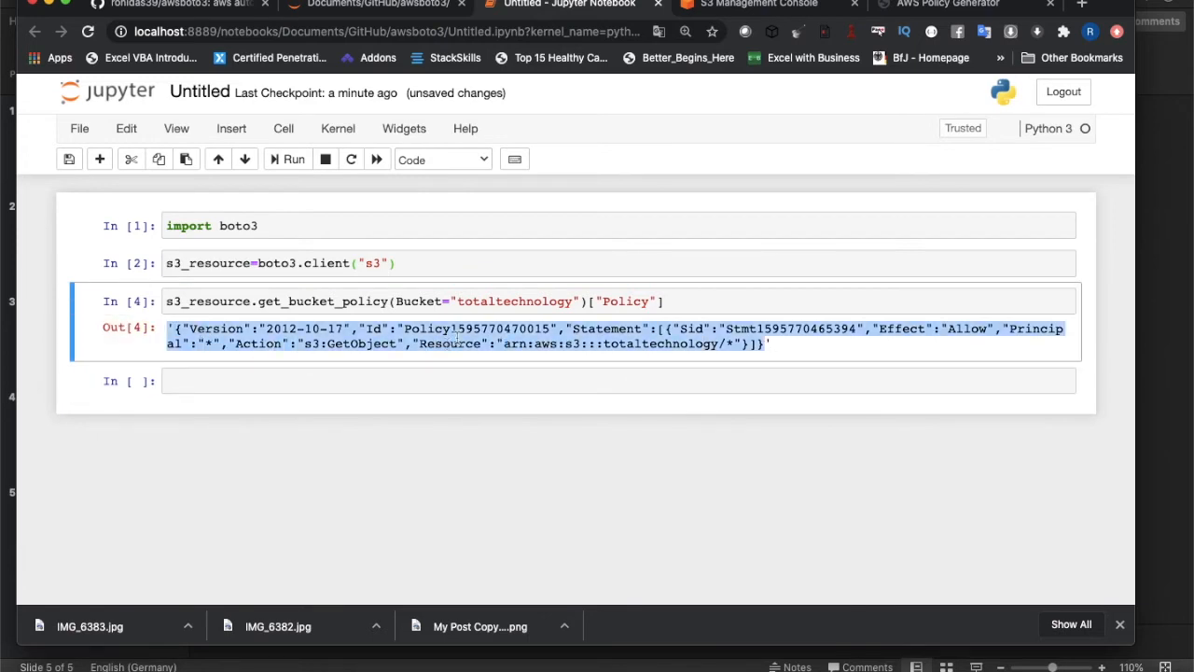
{"action": "left_click", "coordinate": [373, 301]}
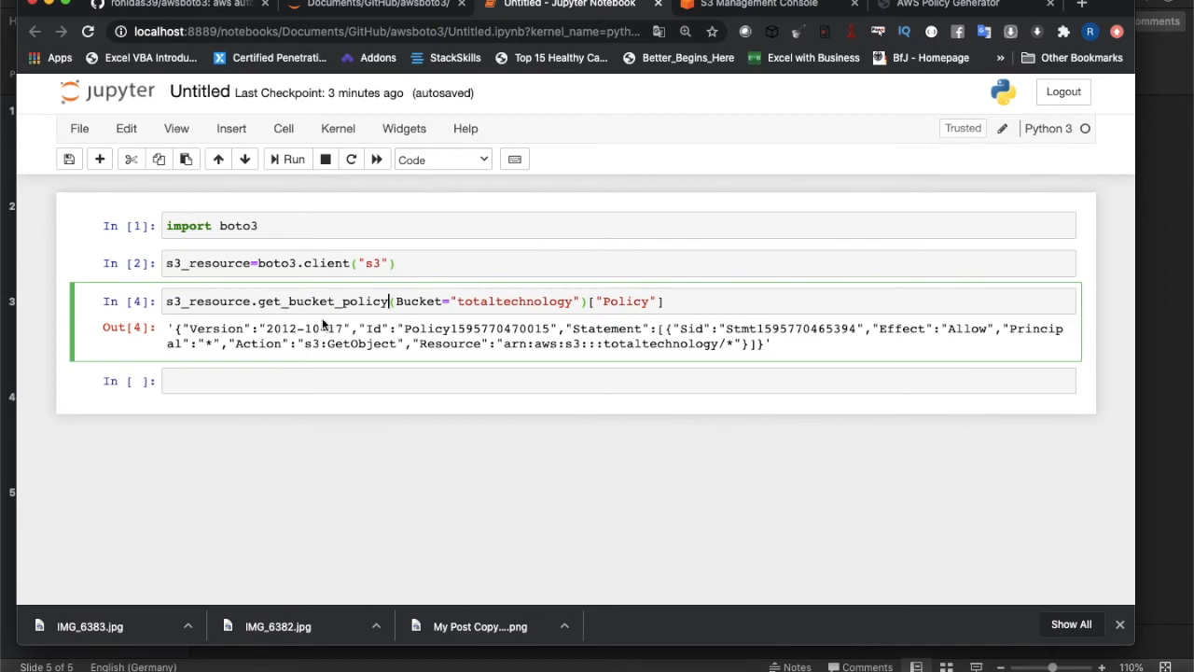
{"action": "mouse_move", "coordinate": [326, 356]}
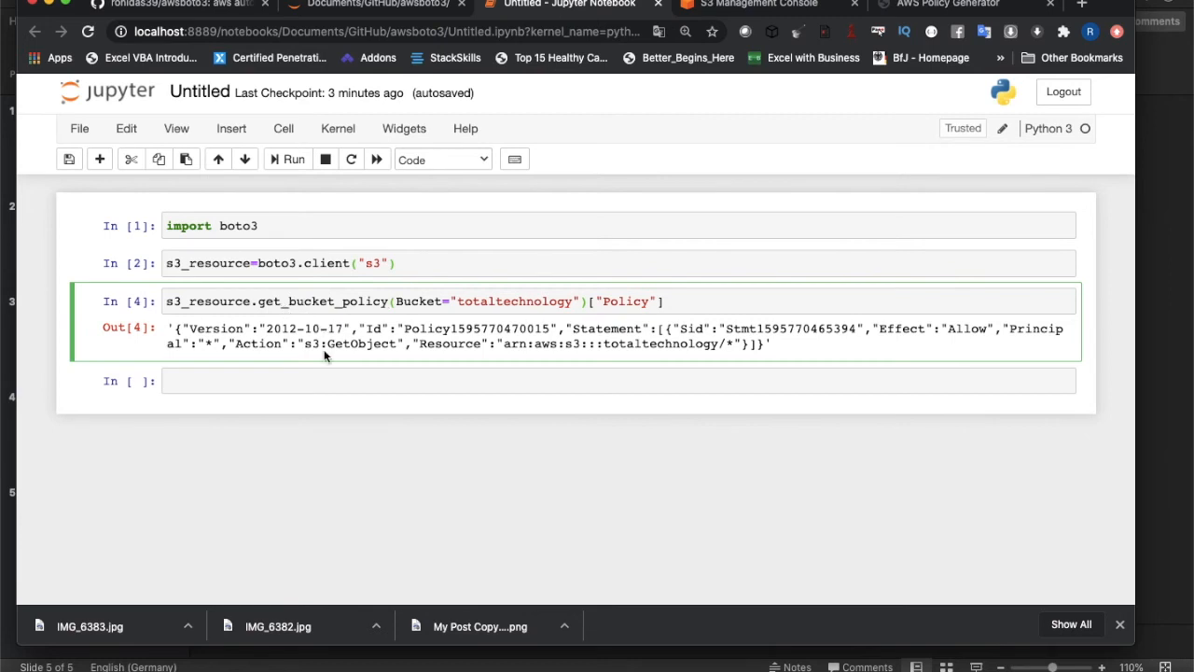
{"action": "mouse_move", "coordinate": [873, 306]}
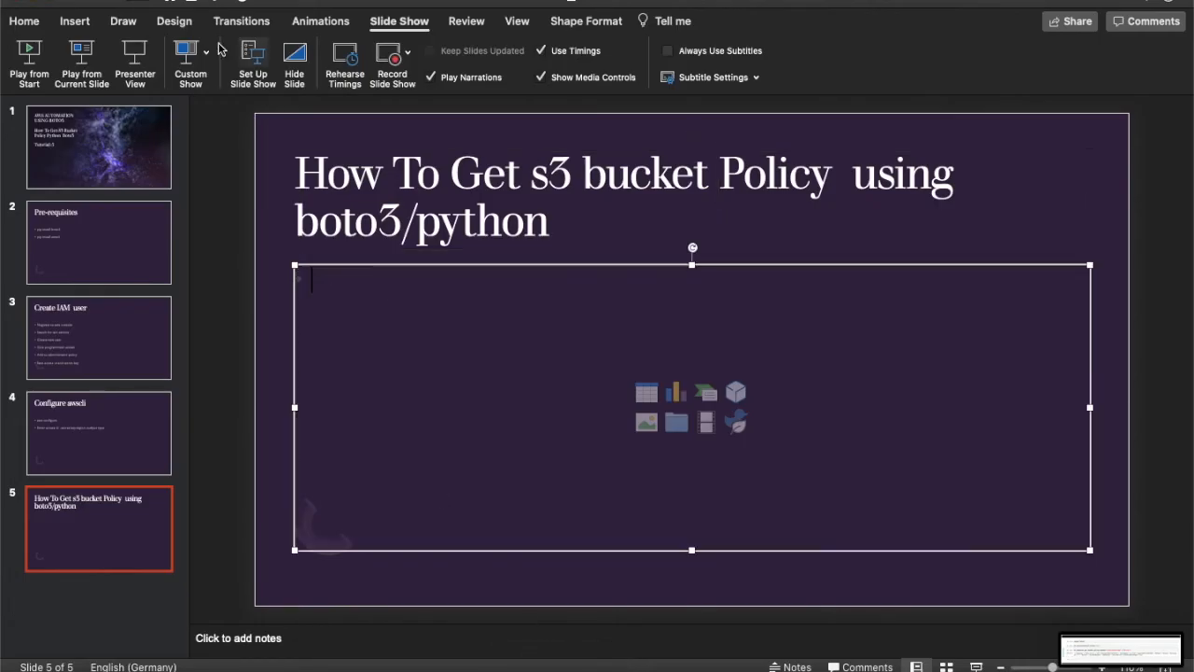
Step: Insert the 16.07.02 notebook screenshot from Downloads onto slide 5, then return to Jupyter
{"action": "left_click", "coordinate": [76, 21]}
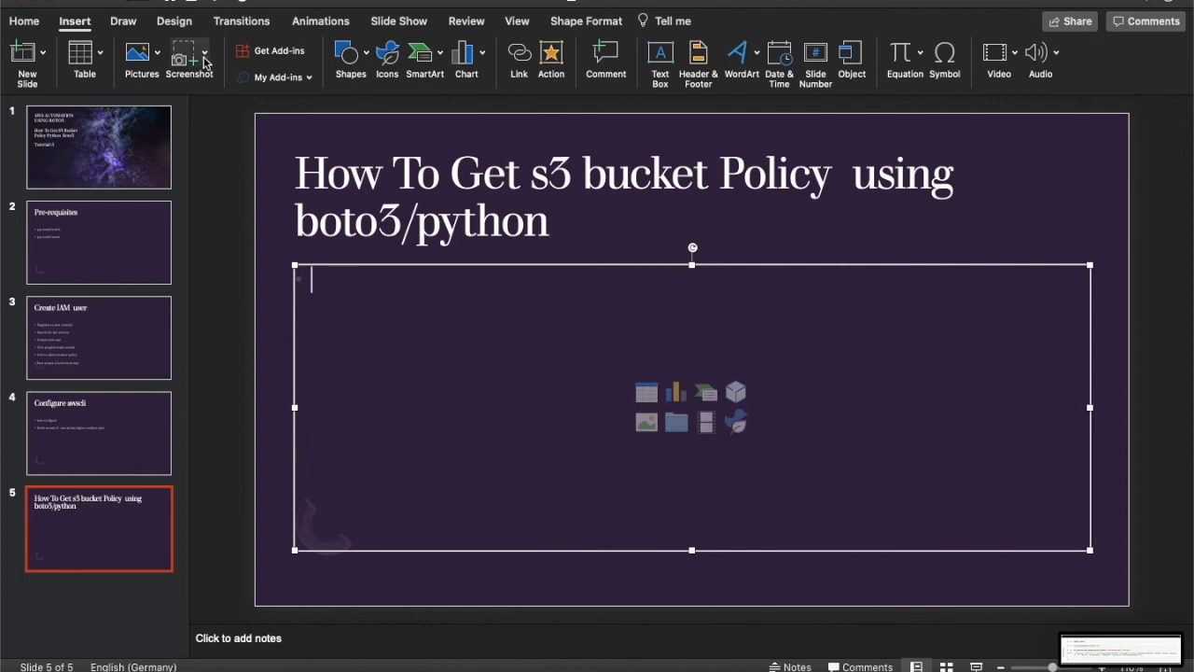
{"action": "left_click", "coordinate": [137, 51]}
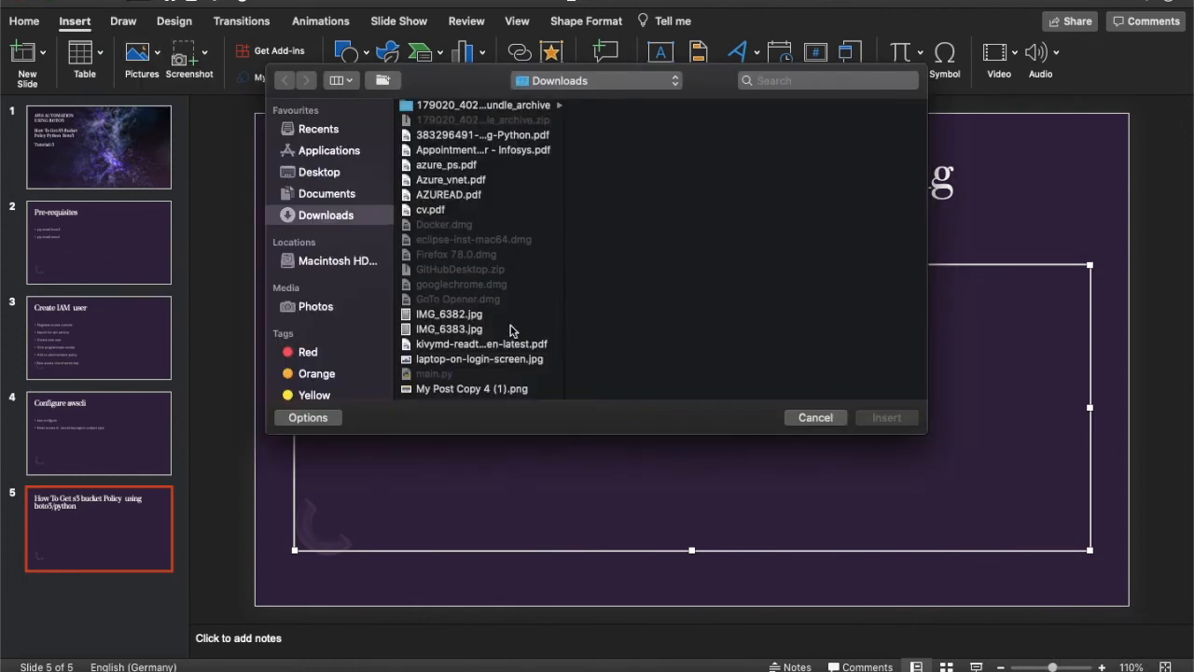
{"action": "scroll", "scroll_direction": "down", "scroll_amount": 3}
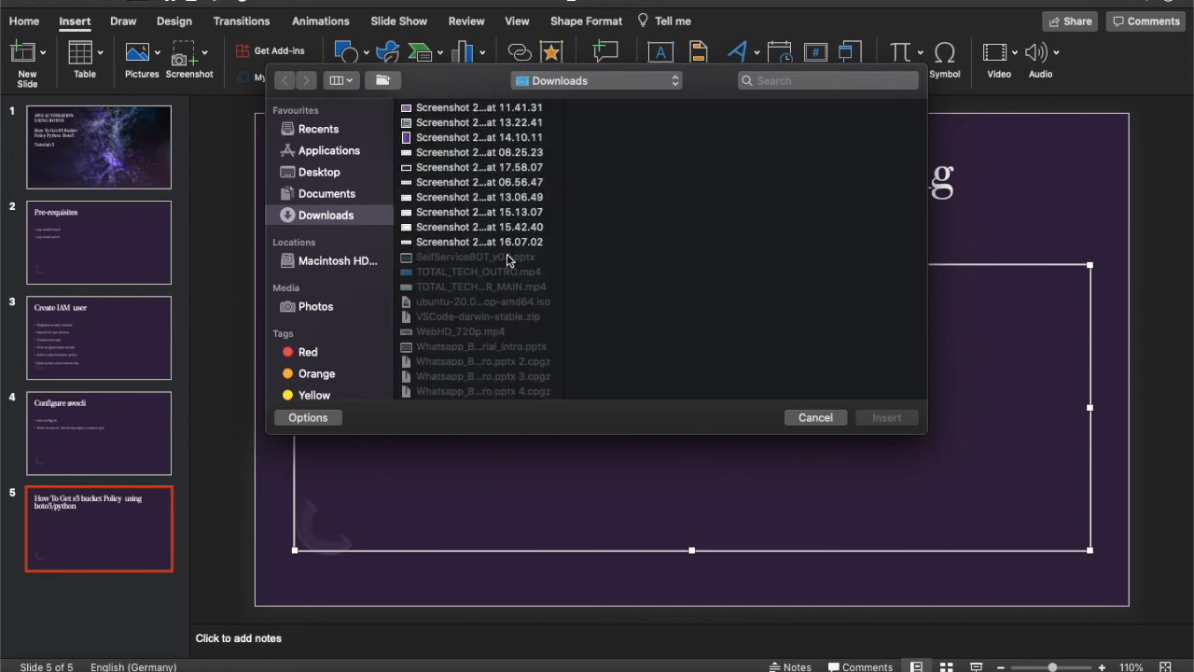
{"action": "left_click", "coordinate": [479, 242]}
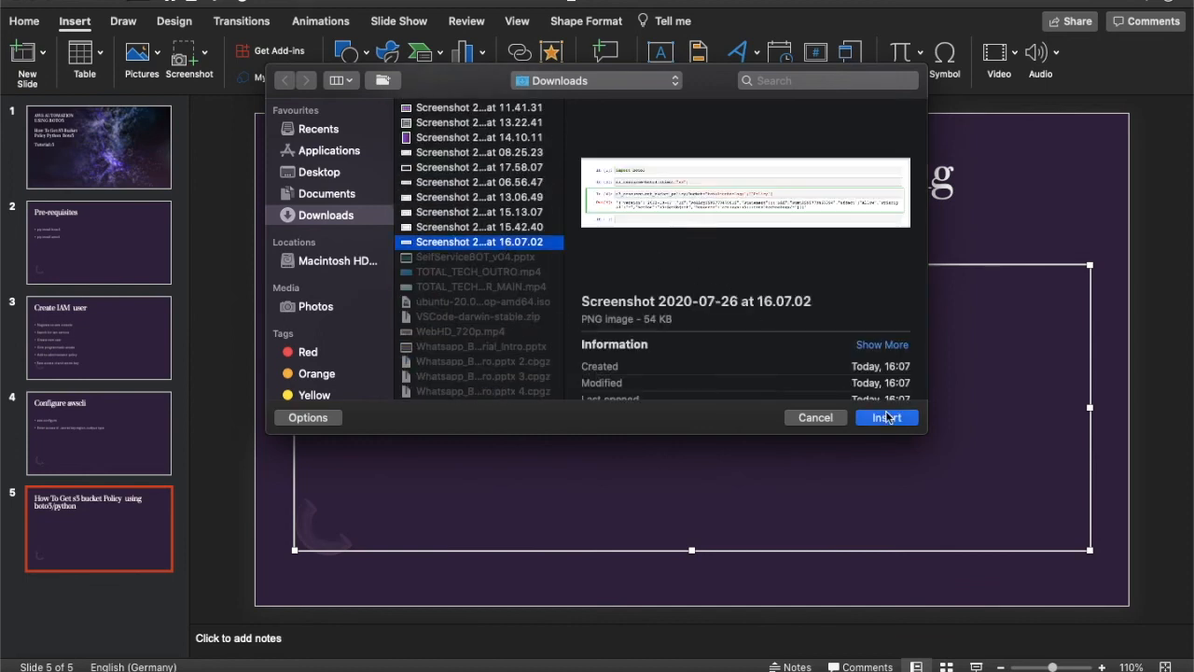
{"action": "left_click", "coordinate": [887, 417]}
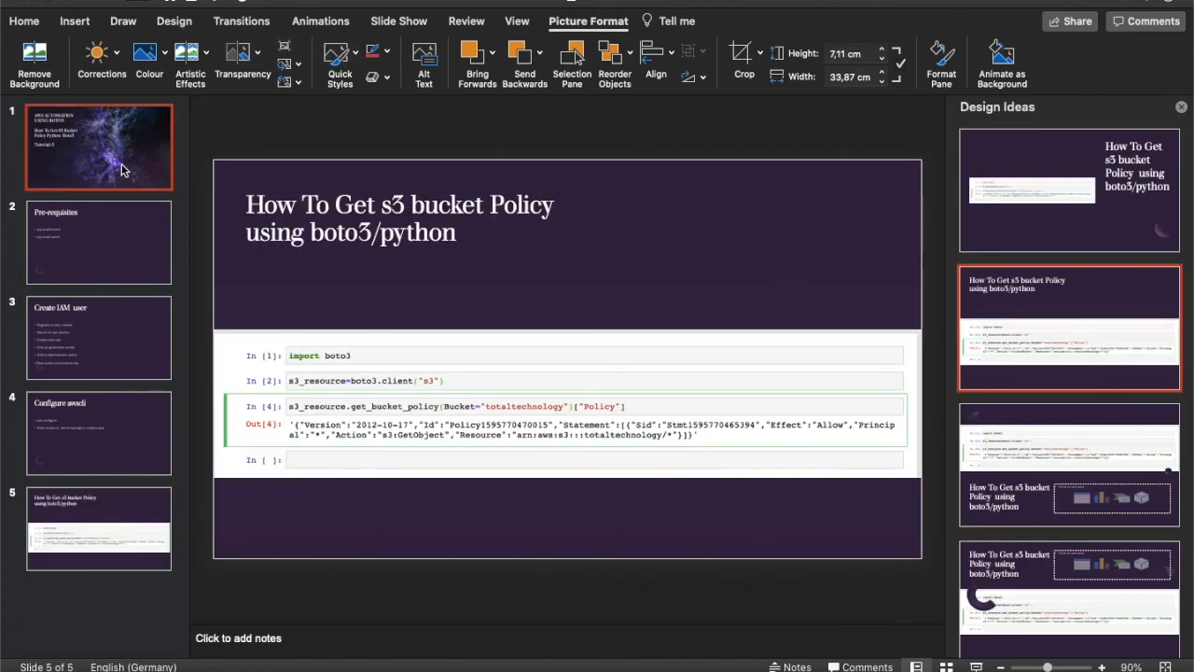
{"action": "left_click", "coordinate": [98, 146]}
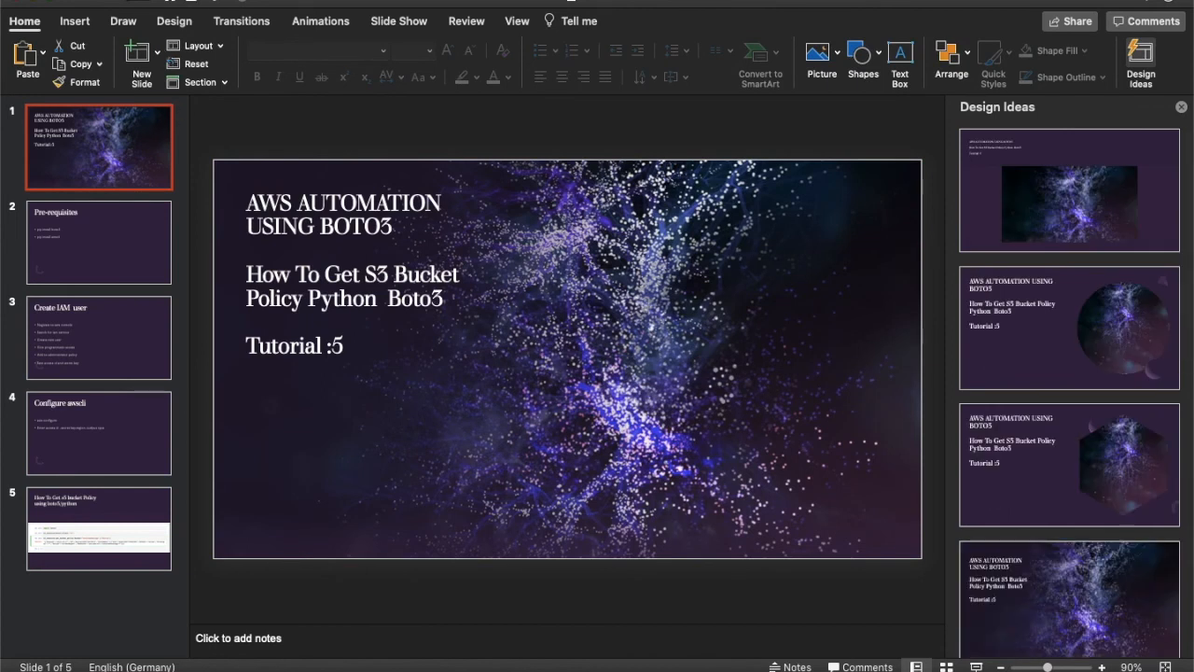
{"action": "left_click", "coordinate": [22, 20]}
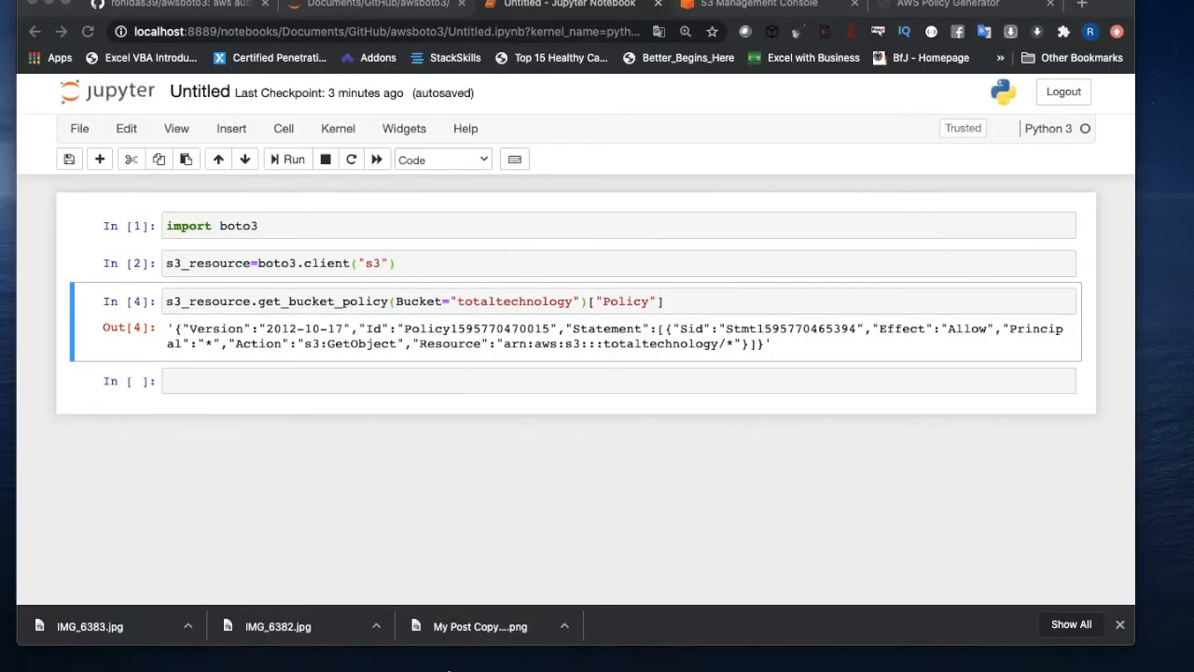
{"action": "left_click", "coordinate": [277, 226]}
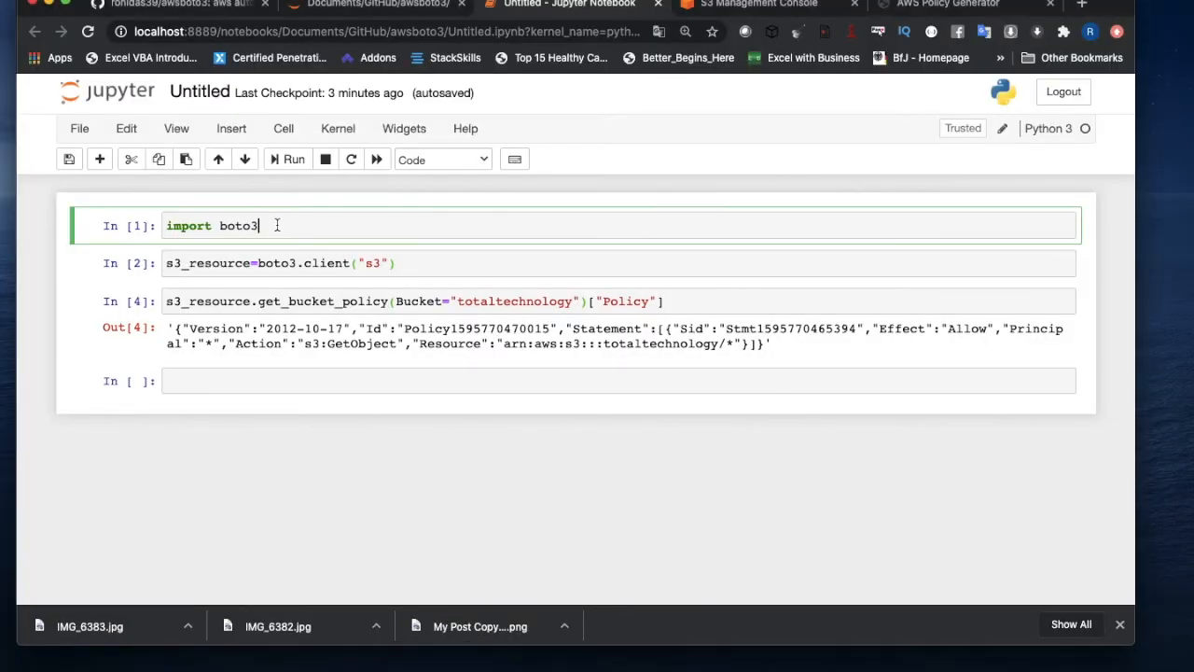
{"action": "left_click", "coordinate": [248, 262]}
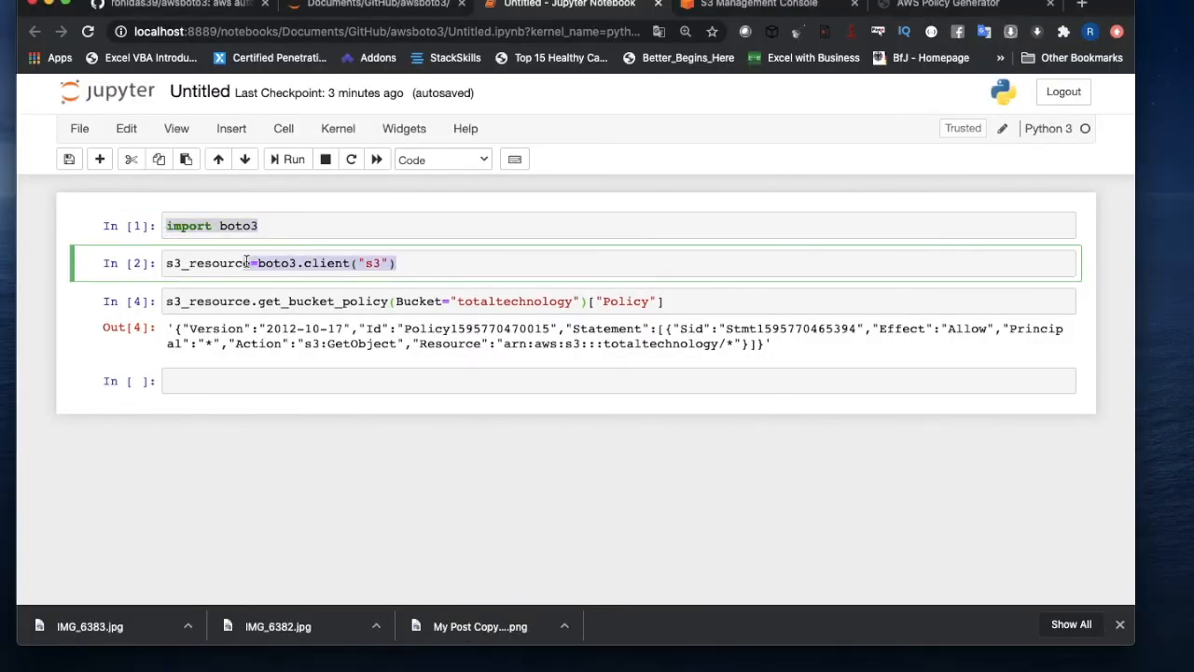
{"action": "left_click", "coordinate": [289, 301]}
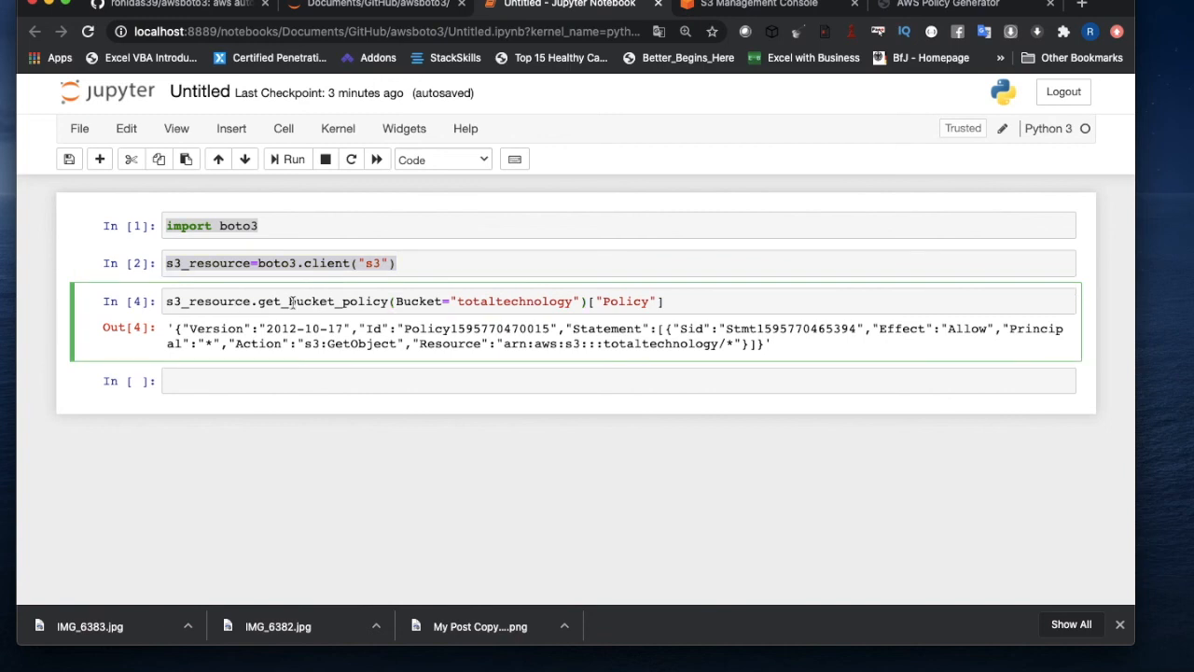
{"action": "double_click", "coordinate": [322, 302]}
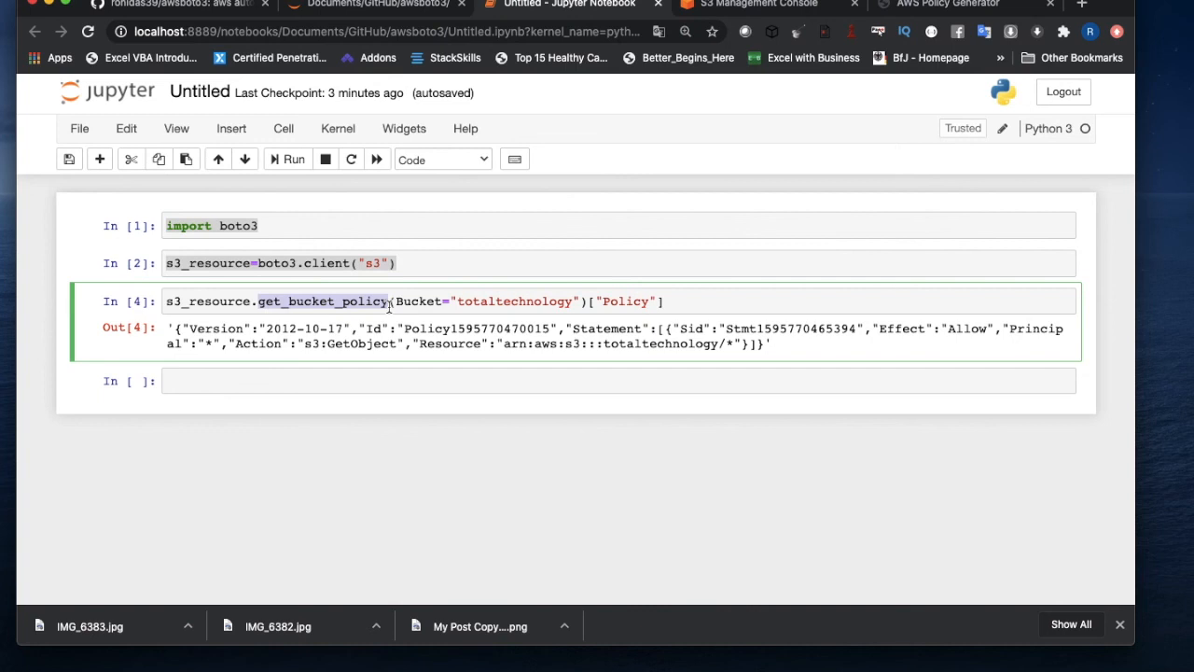
{"action": "double_click", "coordinate": [515, 301]}
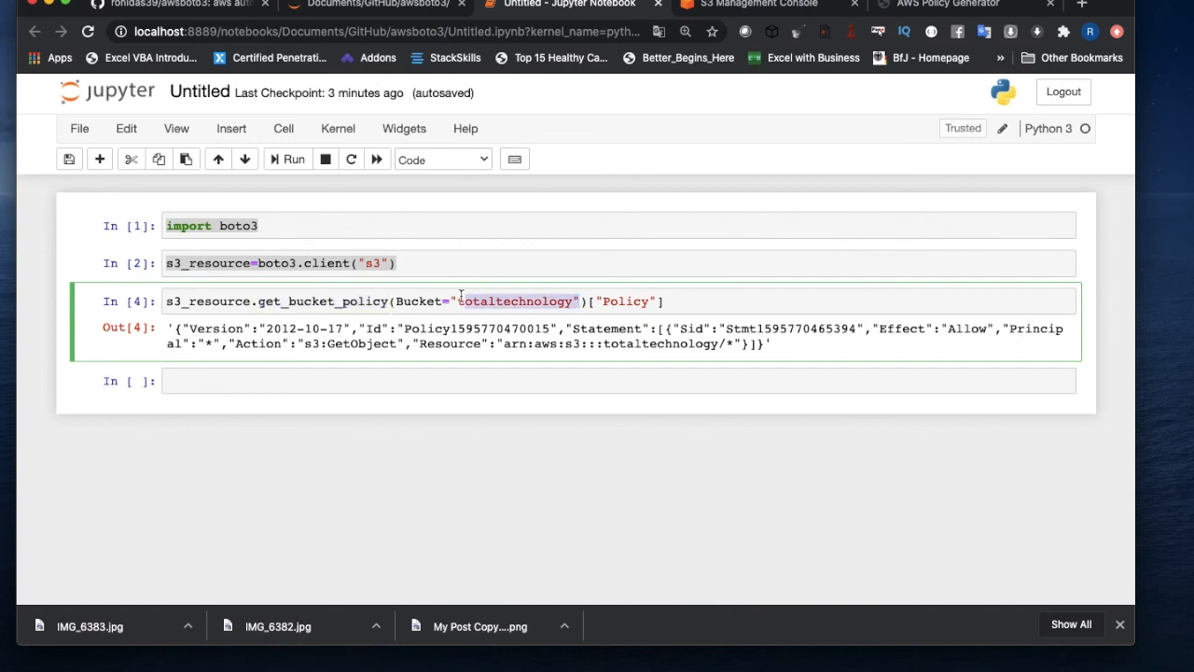